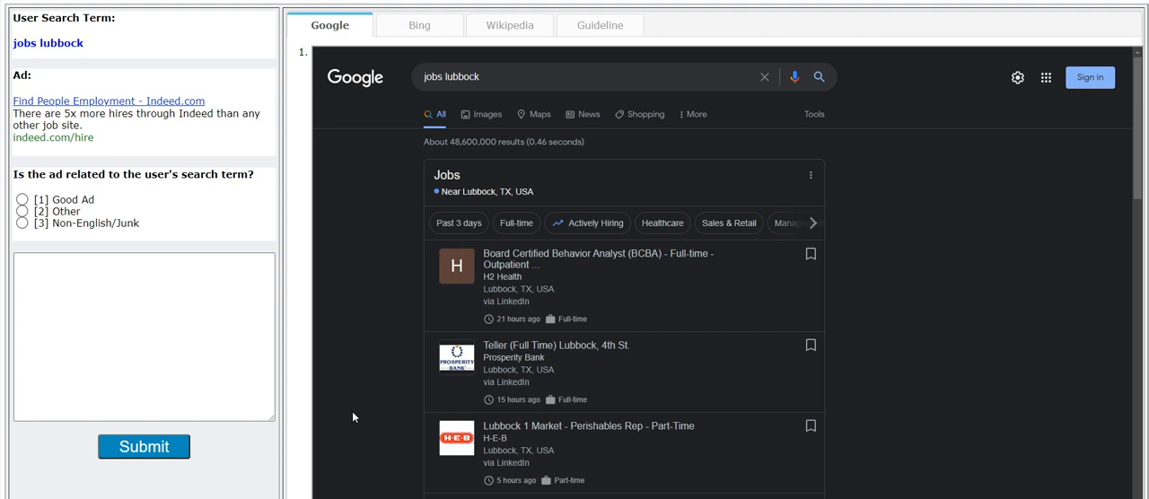
pyautogui.moveTo(388, 346)
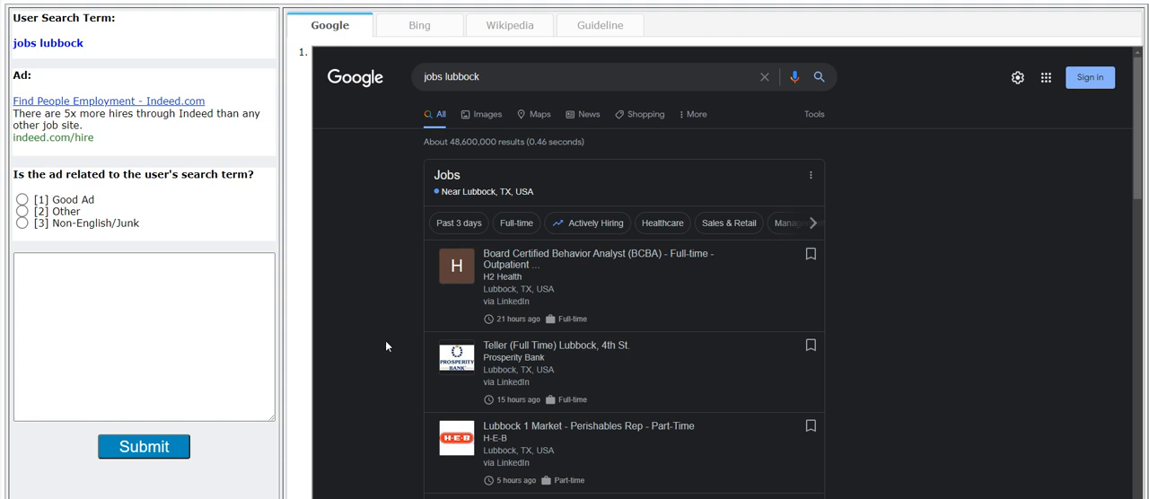
pyautogui.moveTo(194, 81)
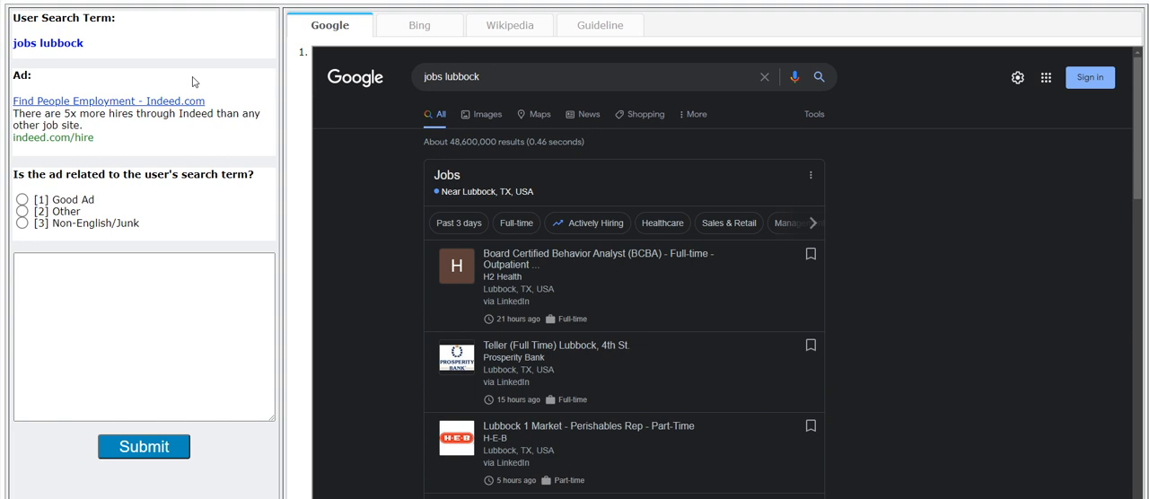
pyautogui.moveTo(189, 34)
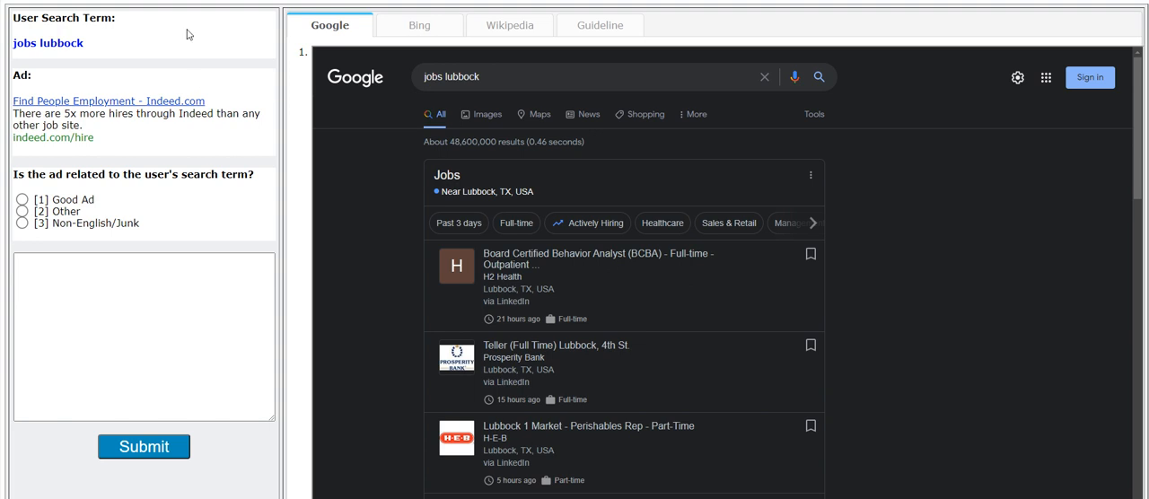
pyautogui.moveTo(176, 18)
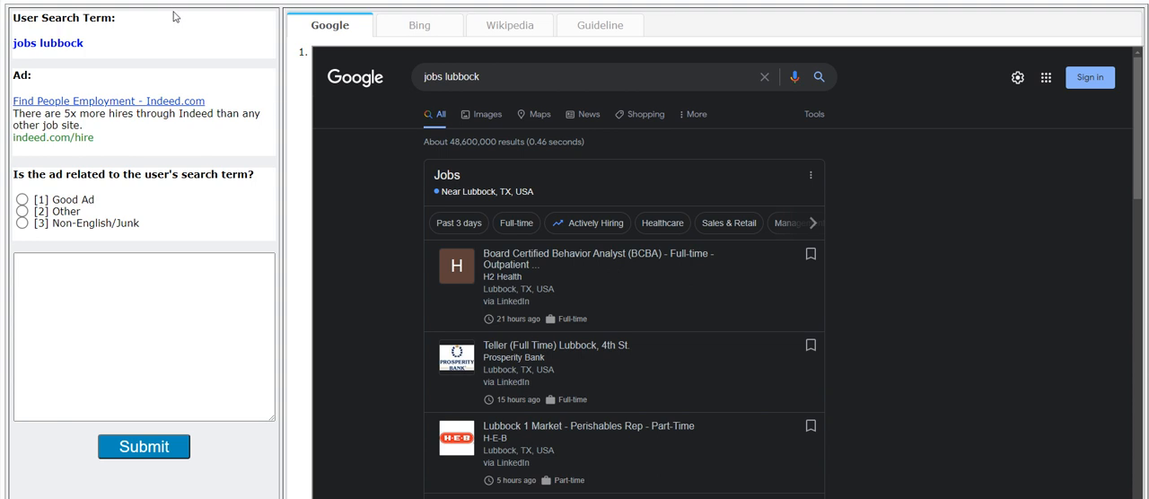
pyautogui.moveTo(176, 11)
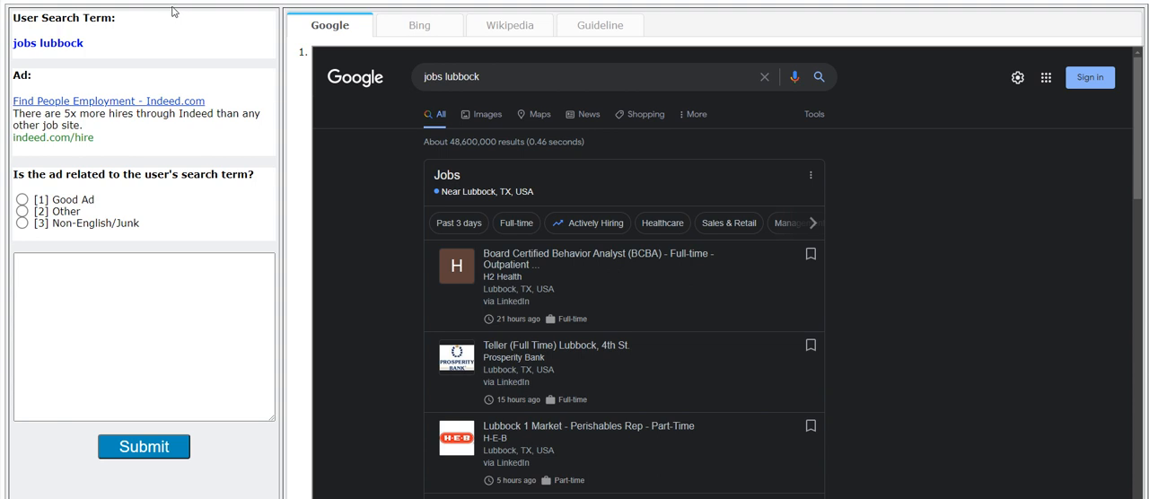
pyautogui.moveTo(696, 88)
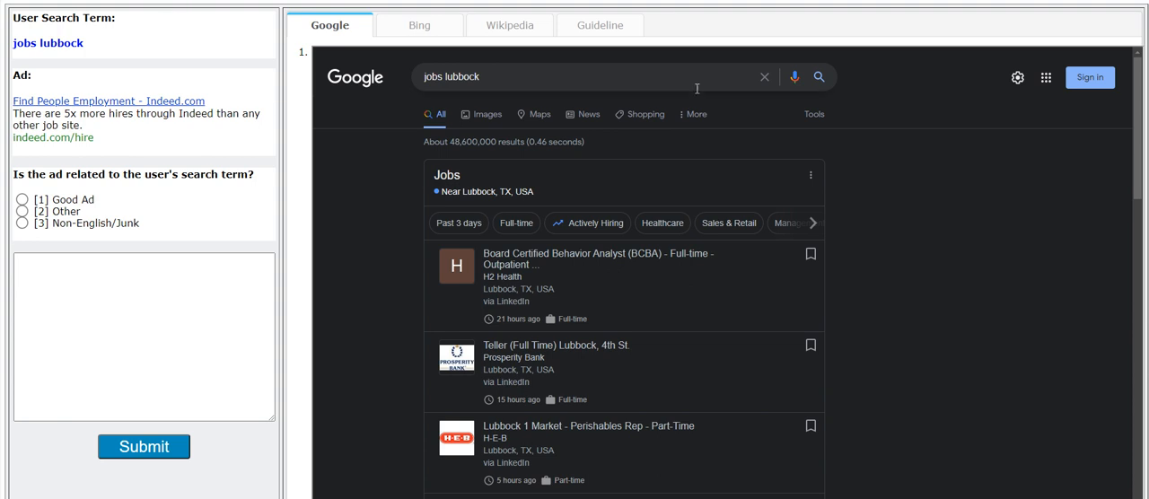
pyautogui.moveTo(273, 168)
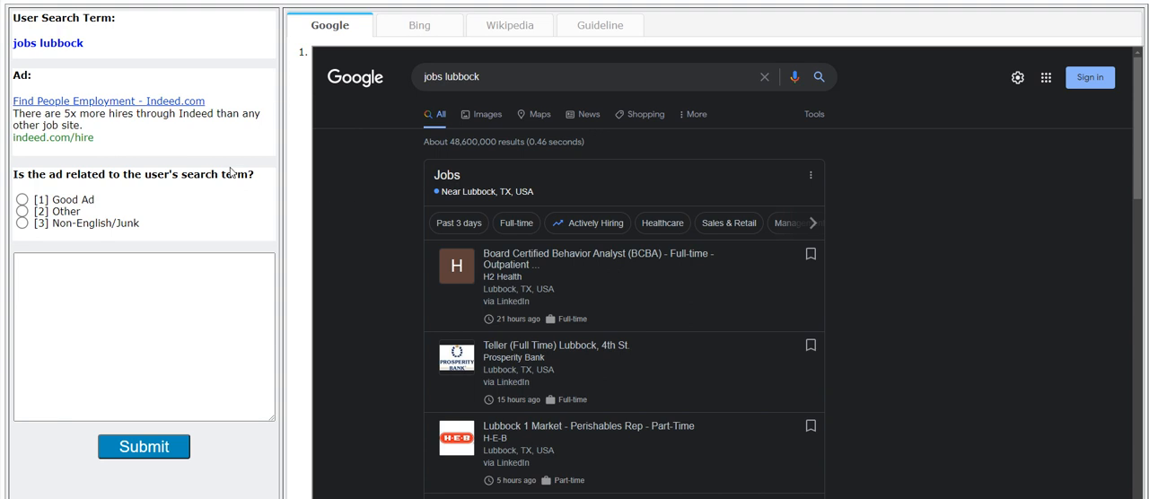
pyautogui.moveTo(357, 275)
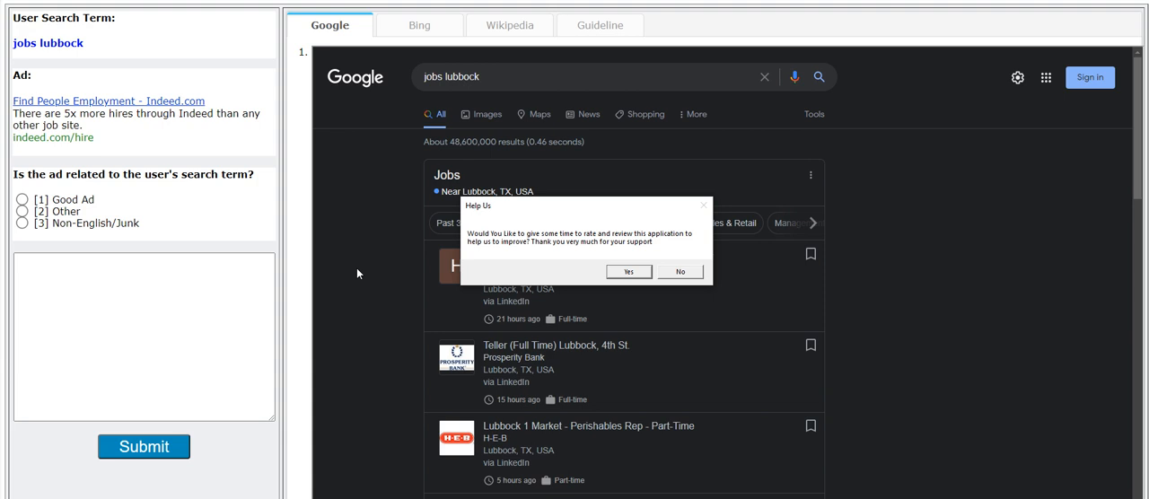
pyautogui.moveTo(670, 258)
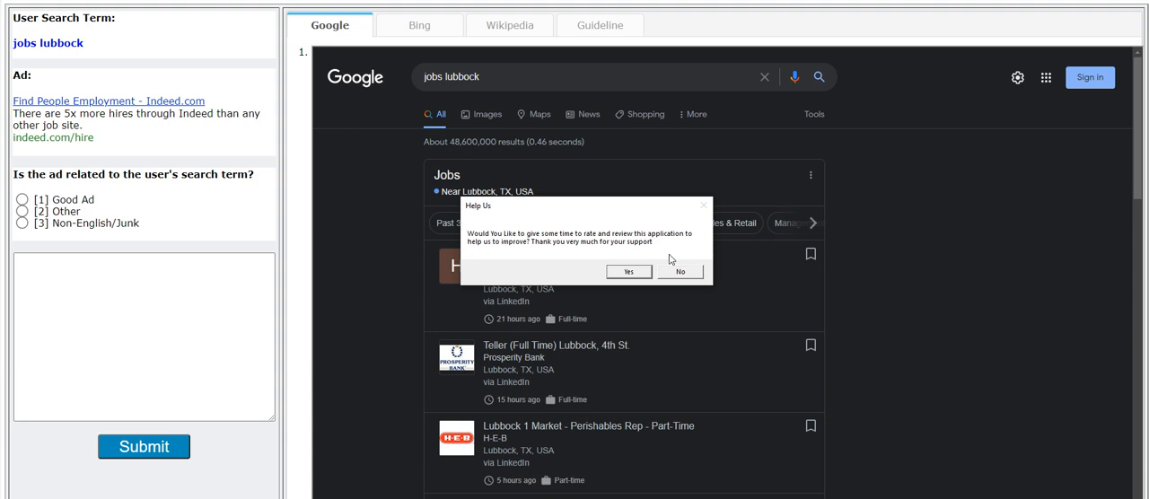
# Decline the Help Us rating, judge 'jobs lubbock' as Good Ad, and accept the incorrect-judgment feedback.
pyautogui.click(679, 271)
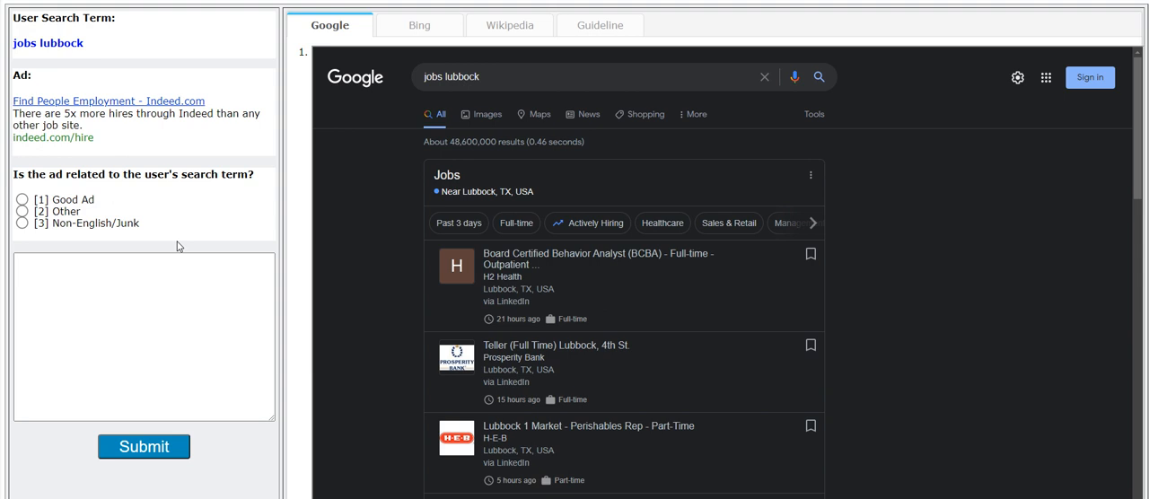
pyautogui.moveTo(176, 230)
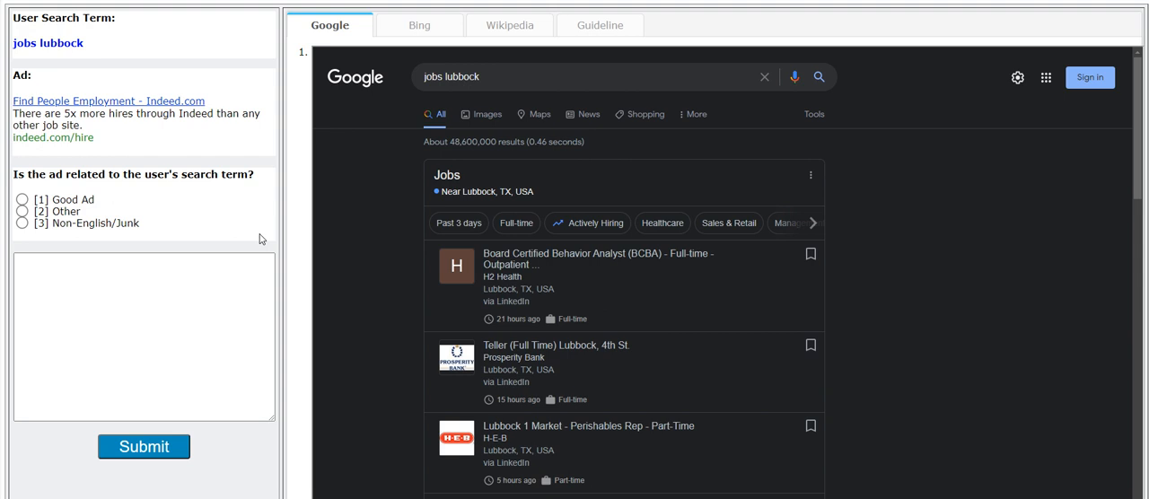
pyautogui.moveTo(205, 193)
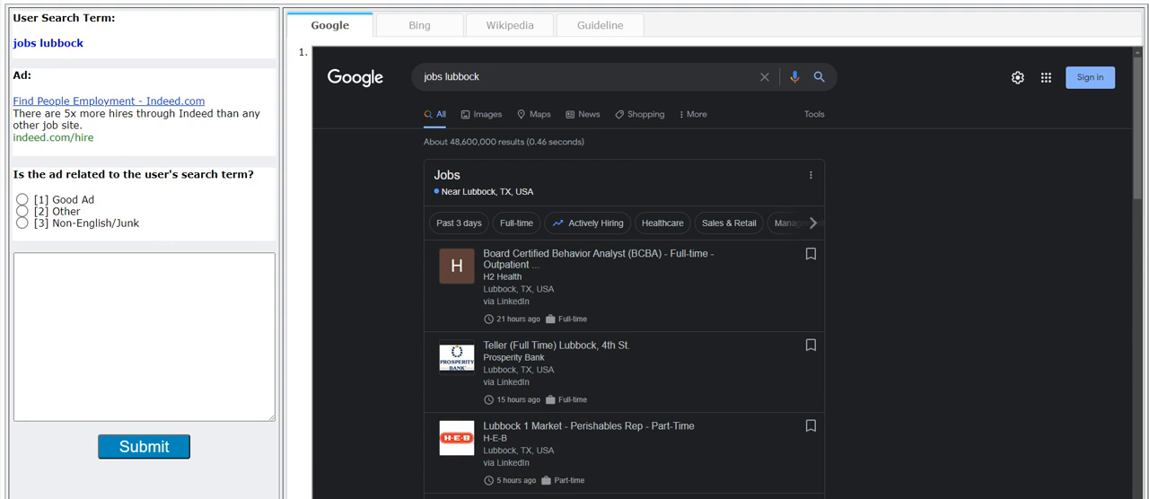
pyautogui.moveTo(89, 54)
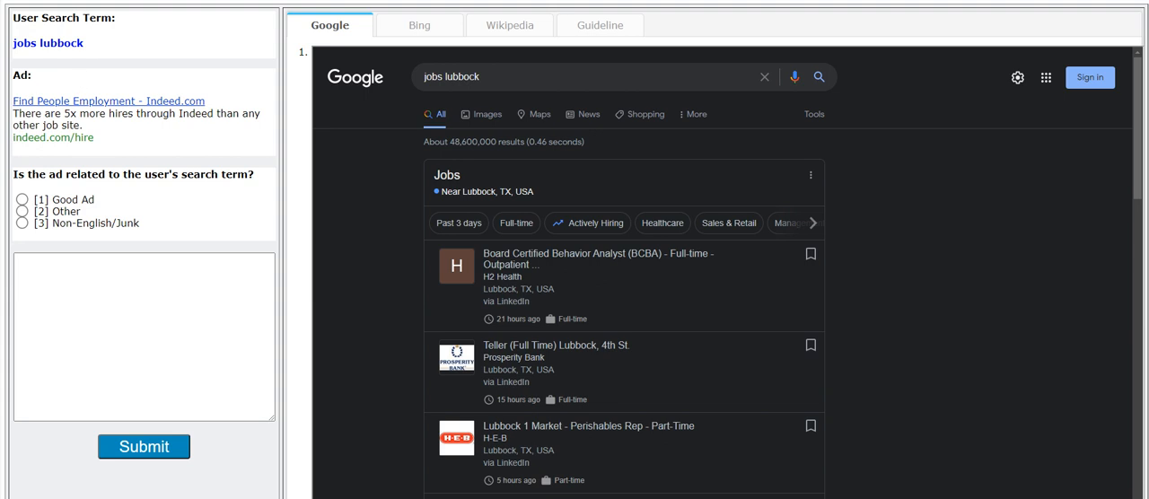
pyautogui.click(22, 199)
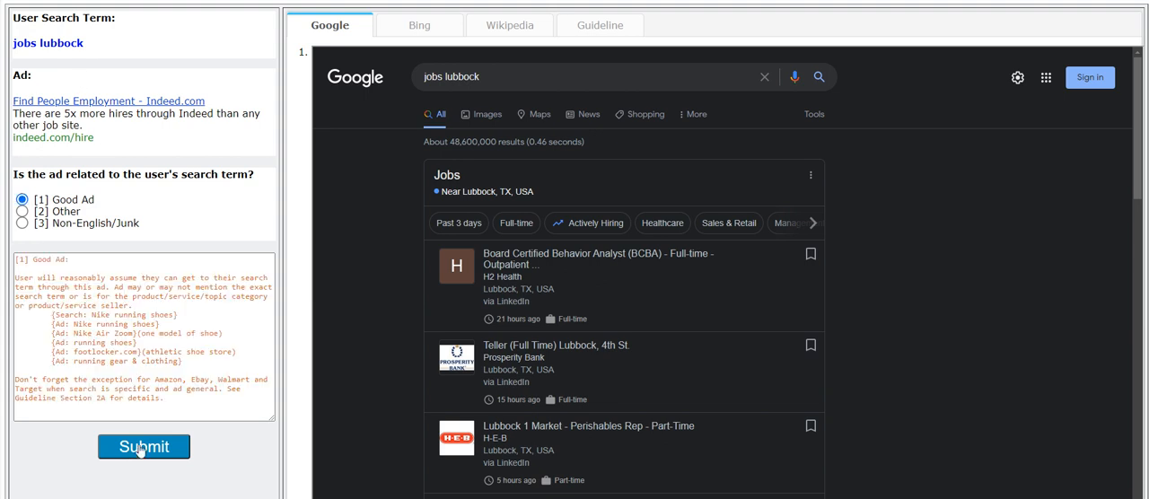
pyautogui.click(144, 445)
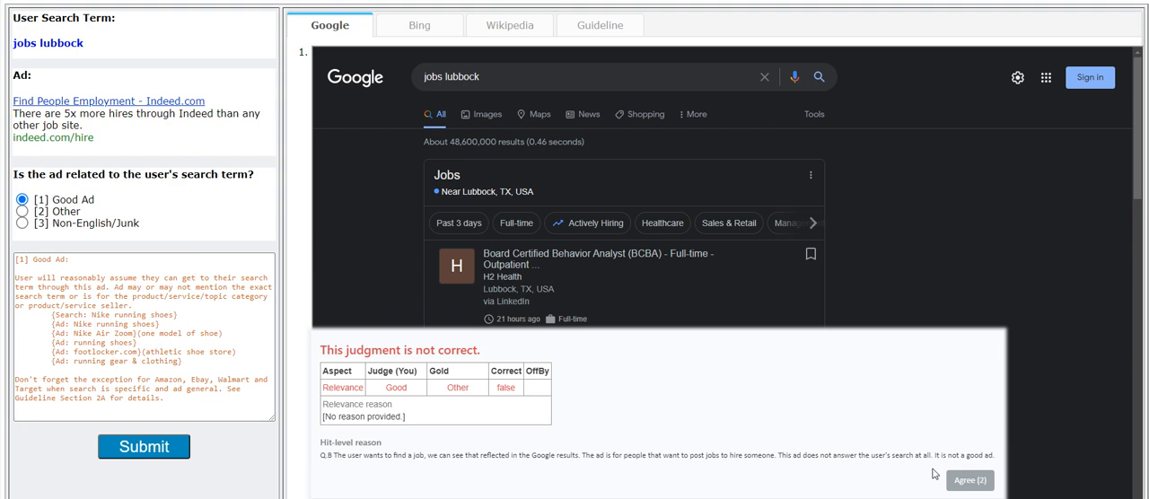
pyautogui.moveTo(478, 486)
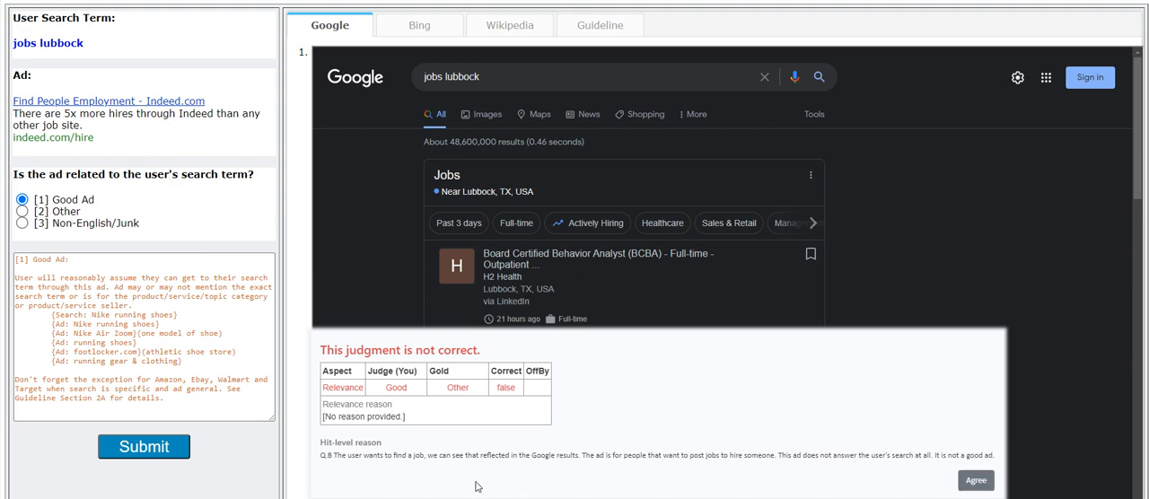
pyautogui.moveTo(459, 485)
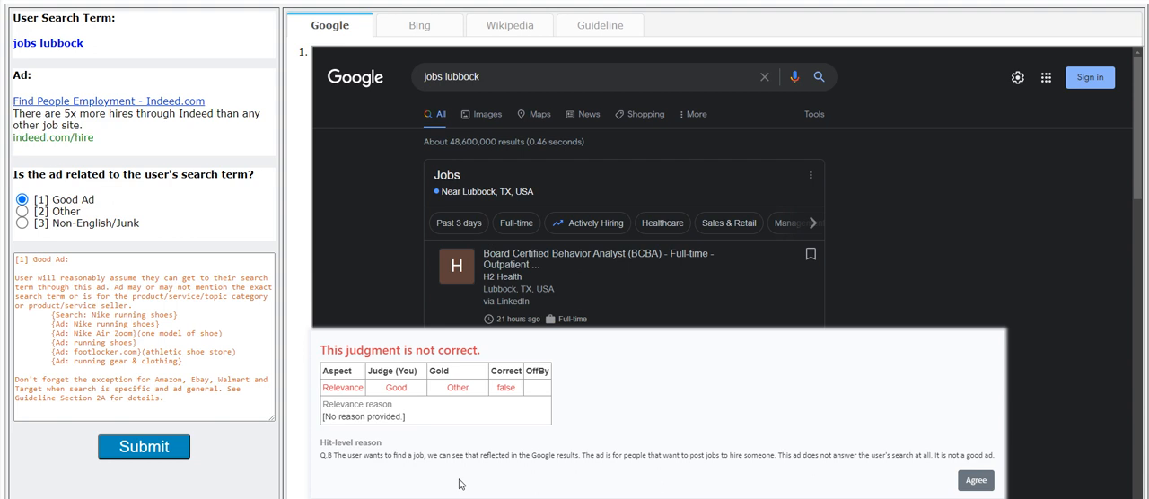
pyautogui.moveTo(531, 478)
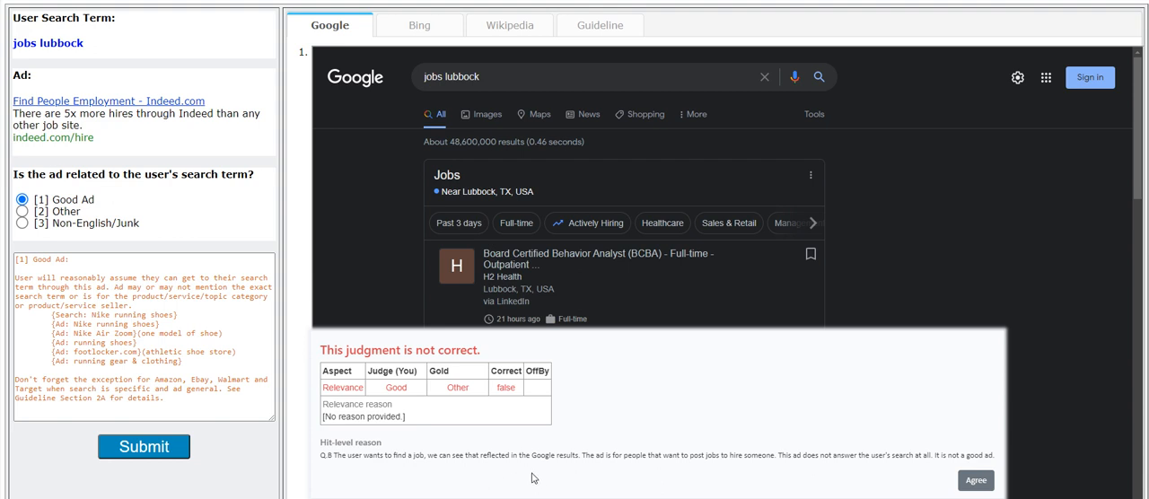
pyautogui.moveTo(625, 478)
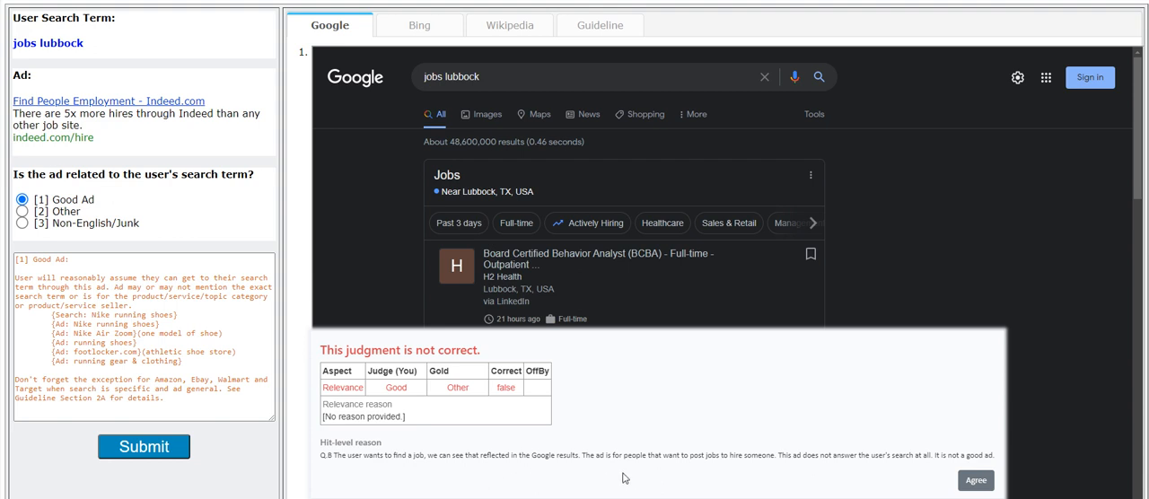
pyautogui.moveTo(858, 485)
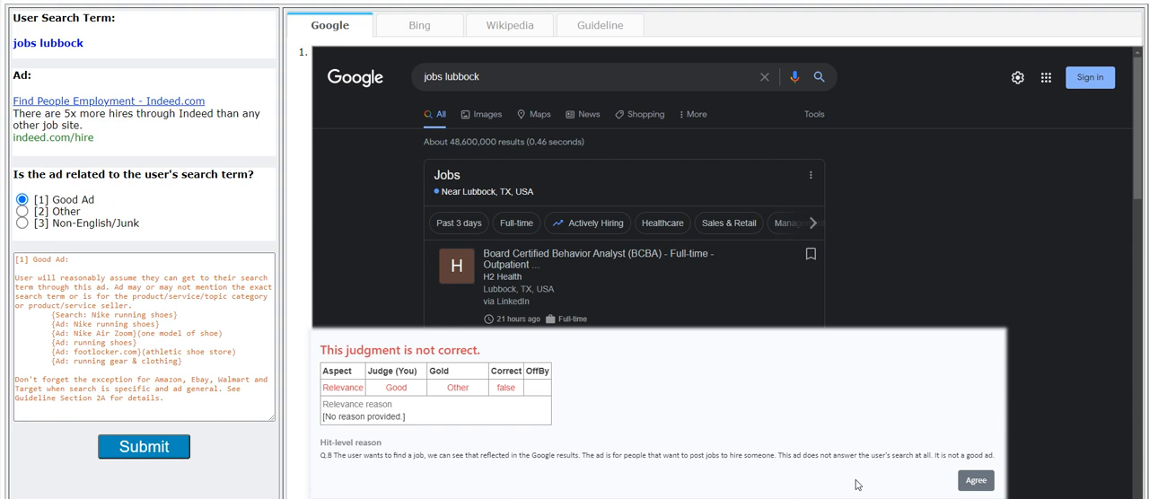
pyautogui.click(977, 481)
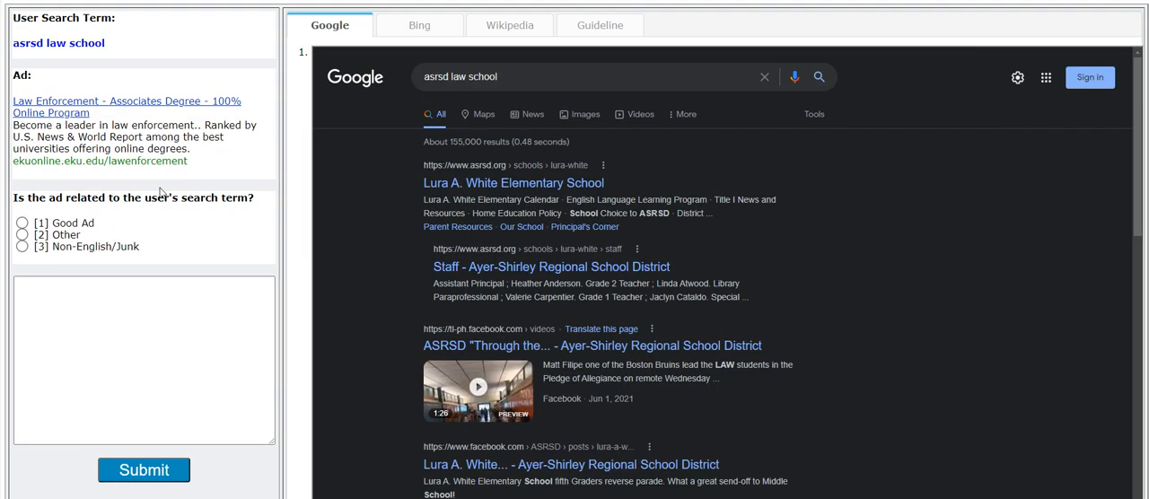
pyautogui.moveTo(79, 75)
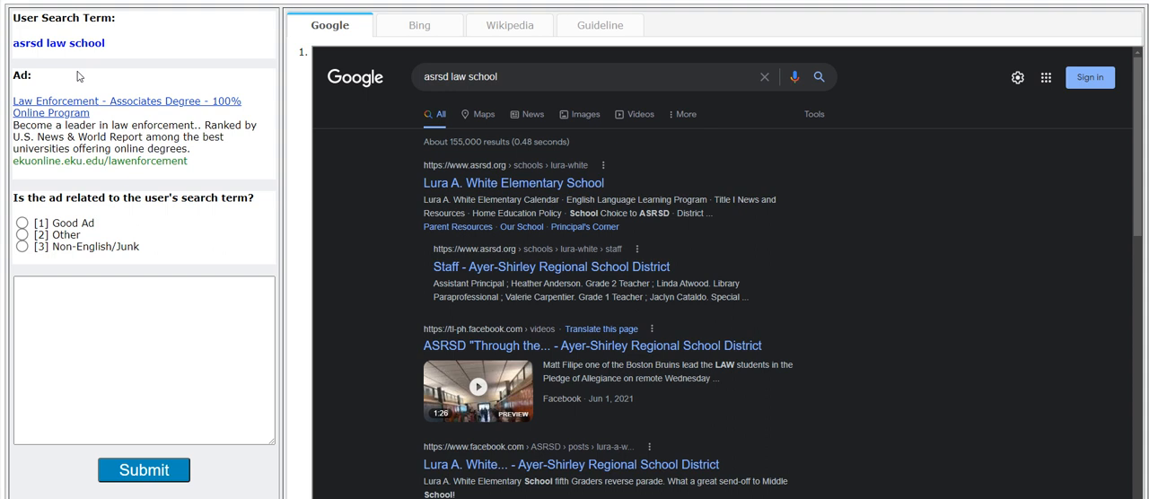
pyautogui.moveTo(79, 76)
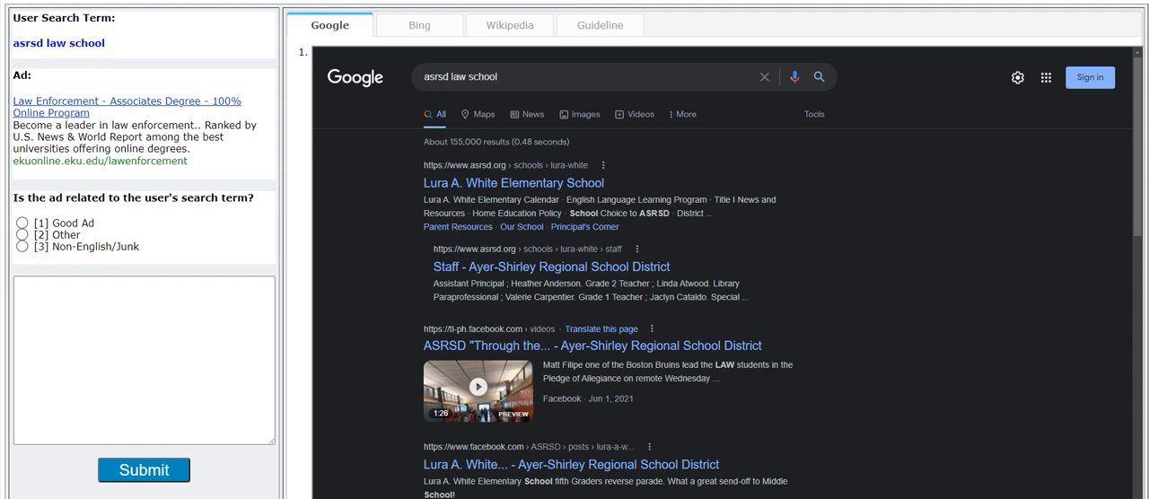
pyautogui.moveTo(176, 122)
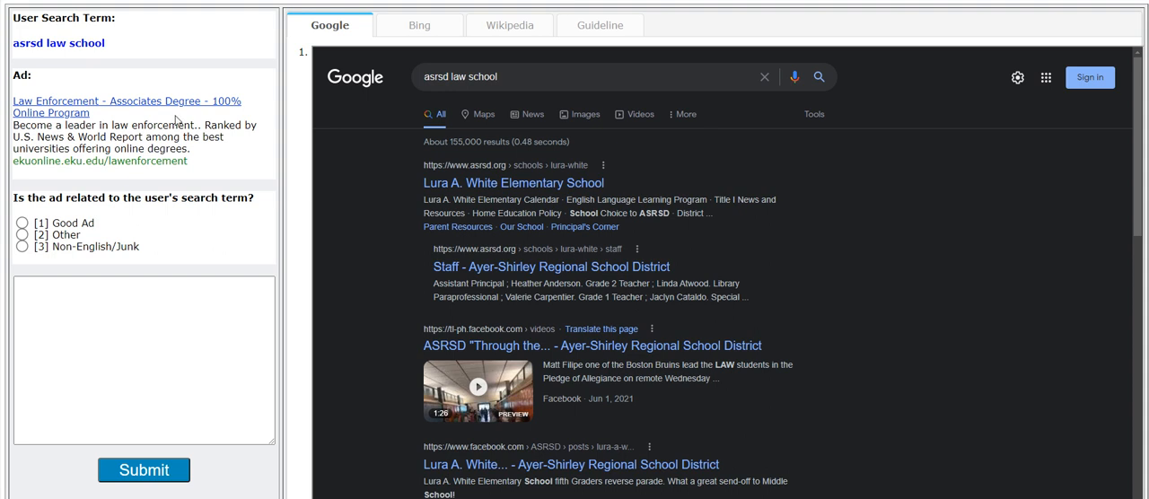
# Judge 'asrsd law school' as Other, submit, and dismiss the 'You're correct!' popup.
pyautogui.click(22, 223)
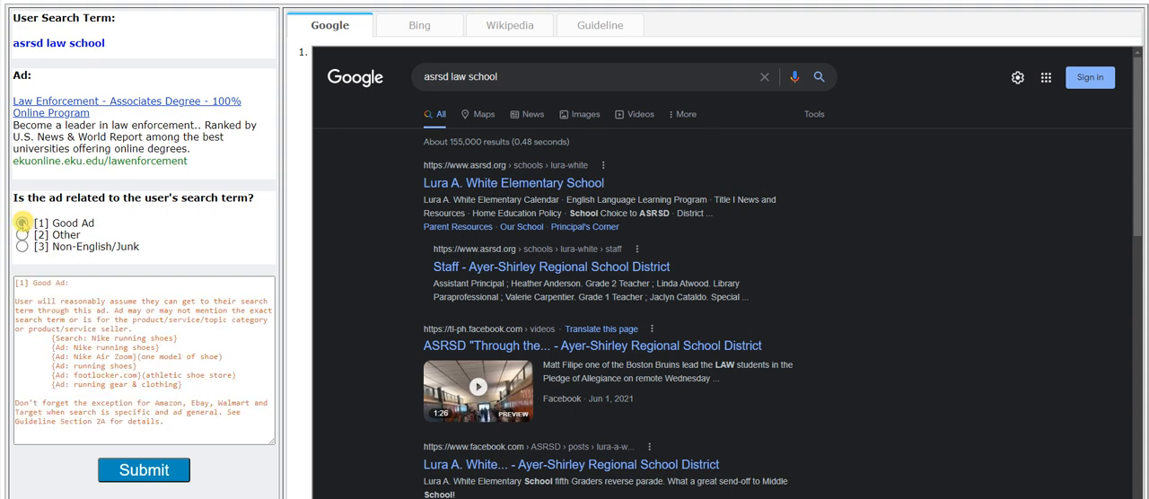
pyautogui.click(21, 223)
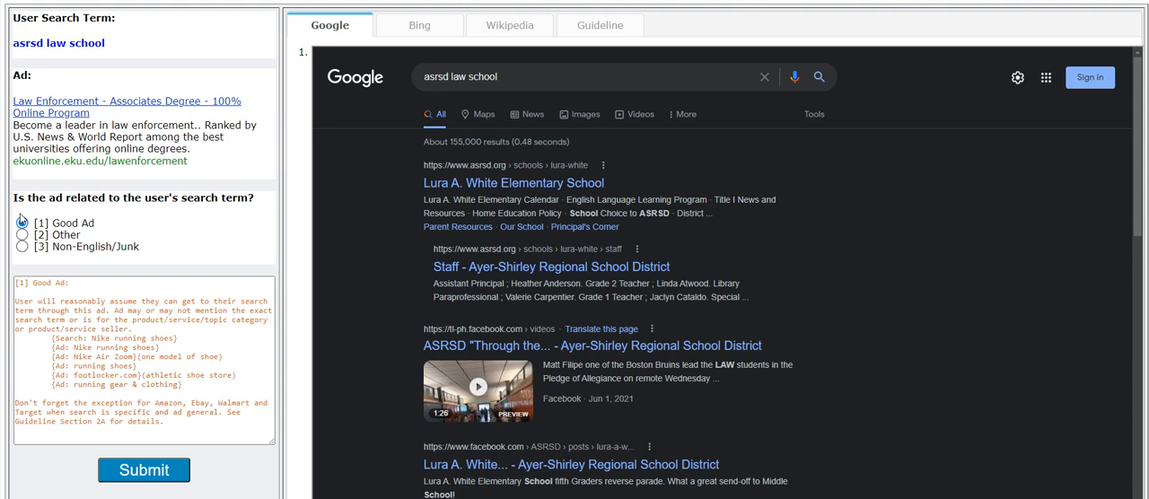
pyautogui.click(21, 234)
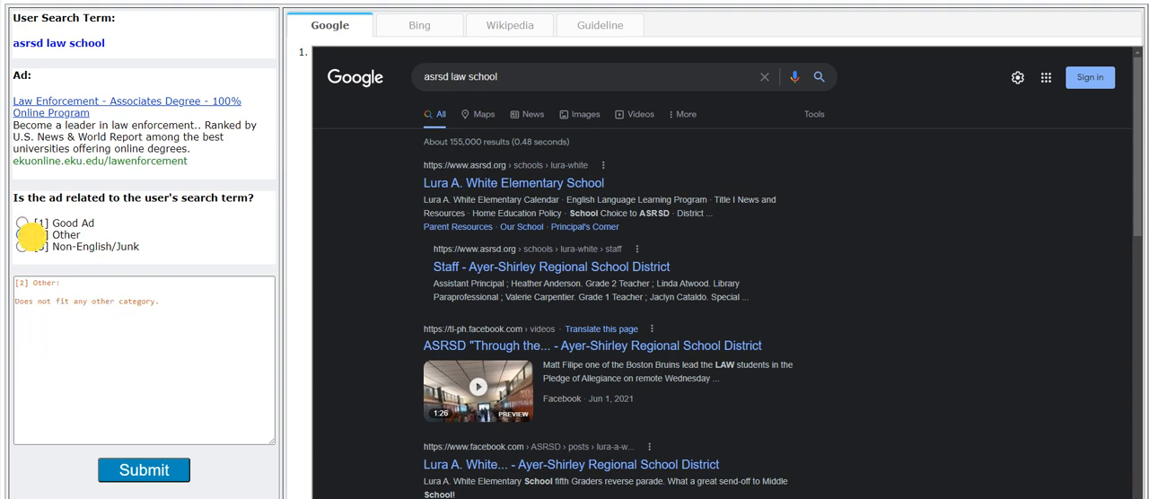
pyautogui.click(22, 233)
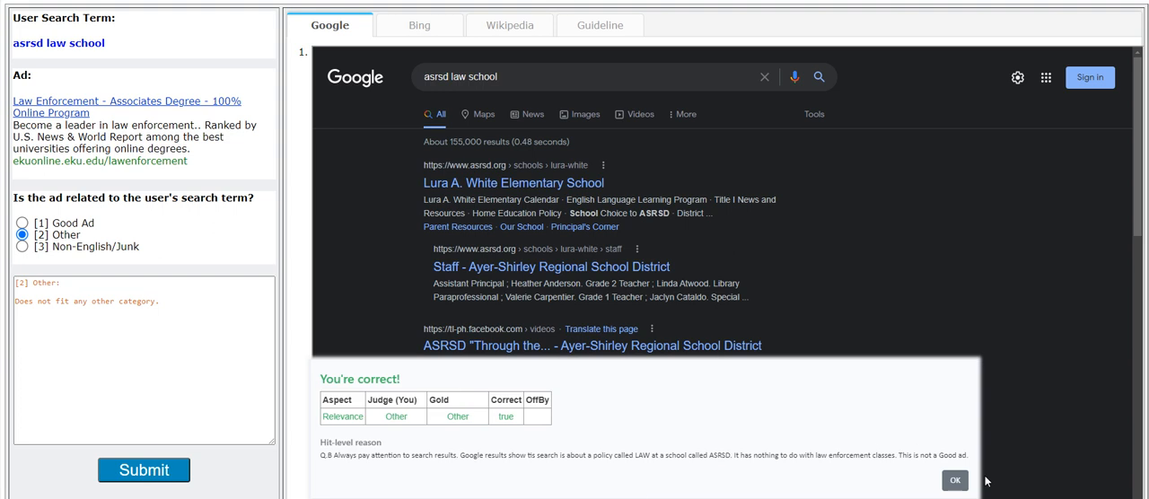
pyautogui.click(955, 481)
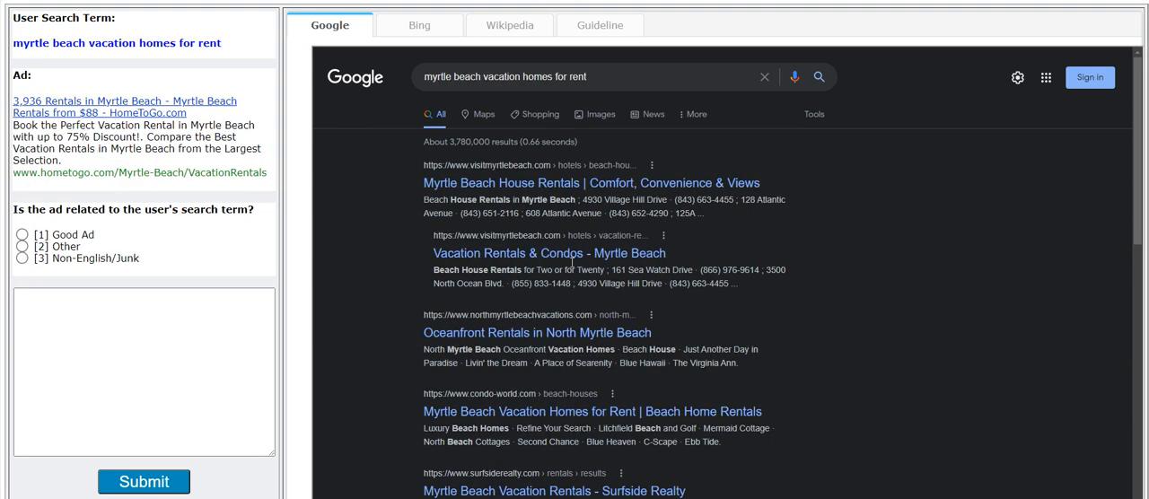
pyautogui.moveTo(817, 161)
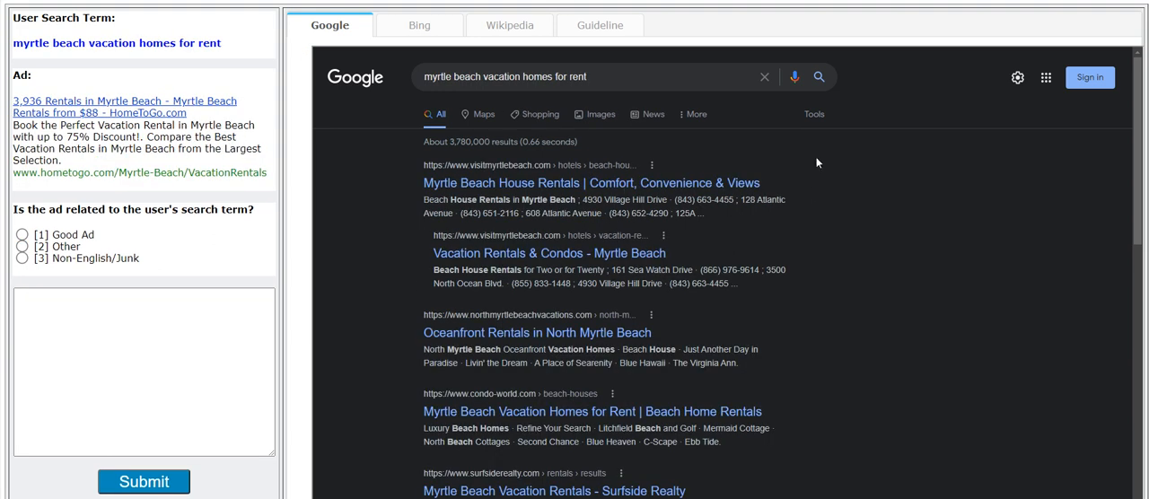
pyautogui.moveTo(64, 72)
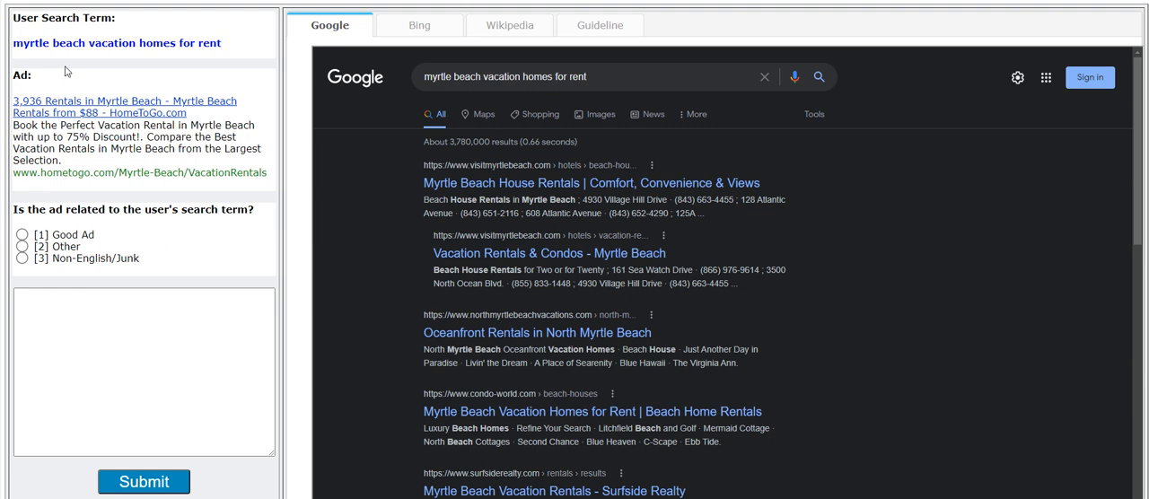
pyautogui.moveTo(194, 199)
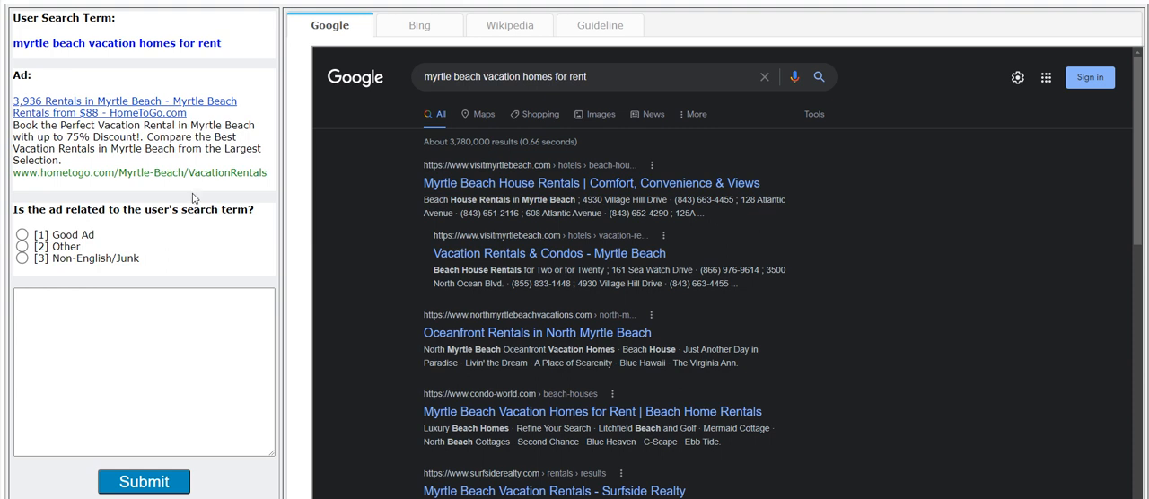
# Judge the Myrtle Beach, Whitebird Summit and Extended Stay ads as Good Ad and submit each.
pyautogui.click(21, 234)
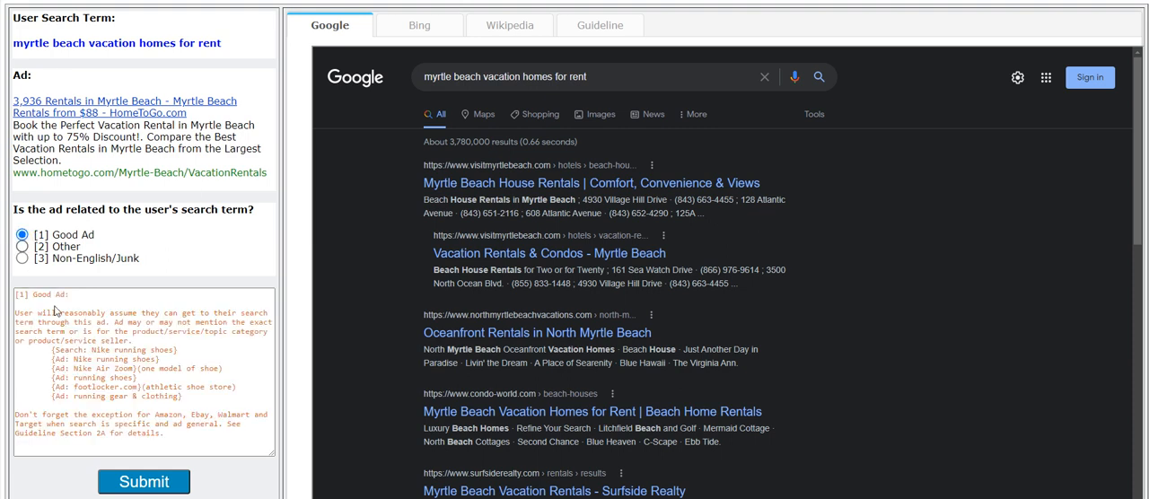
pyautogui.click(144, 481)
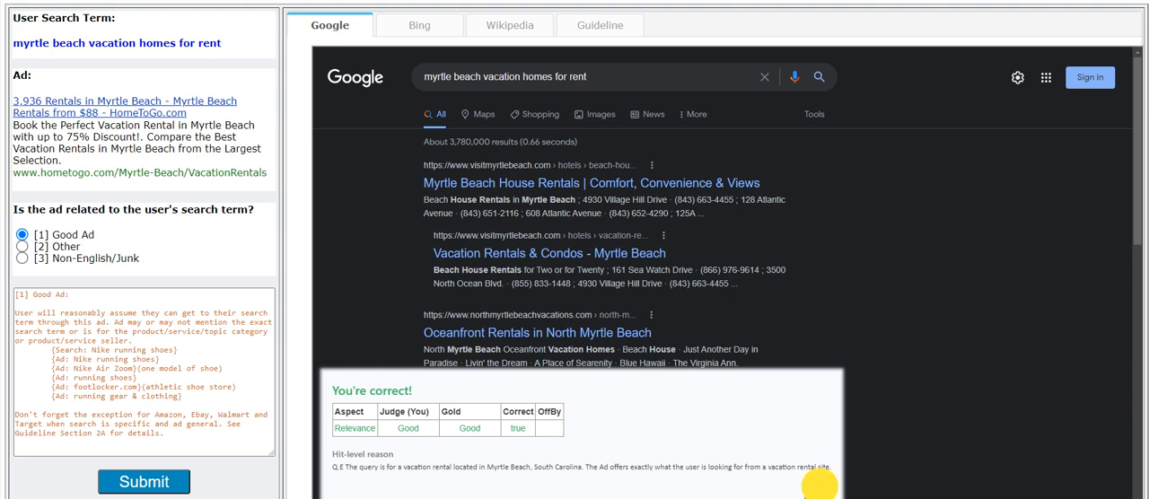
pyautogui.click(144, 481)
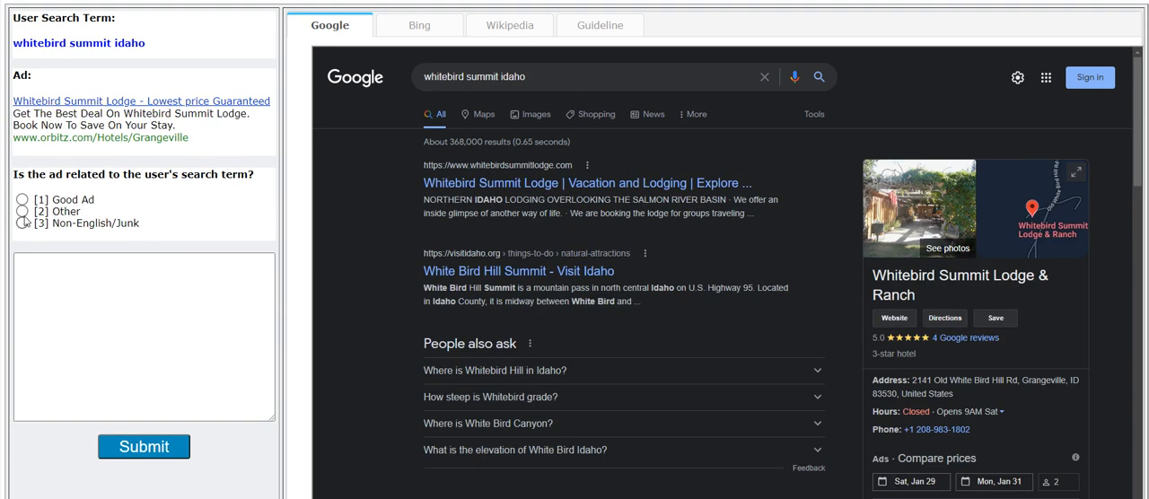
pyautogui.click(21, 199)
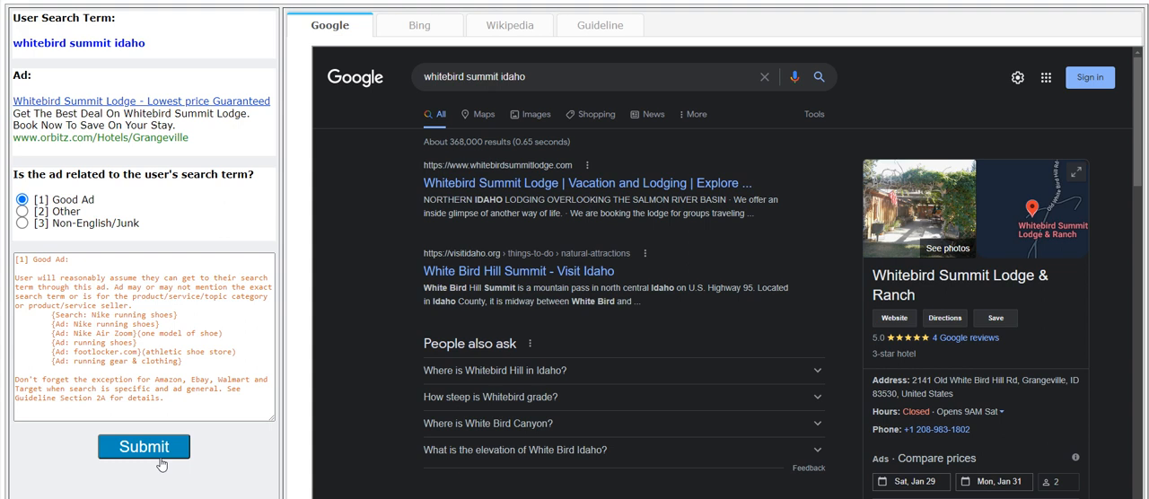
pyautogui.click(144, 445)
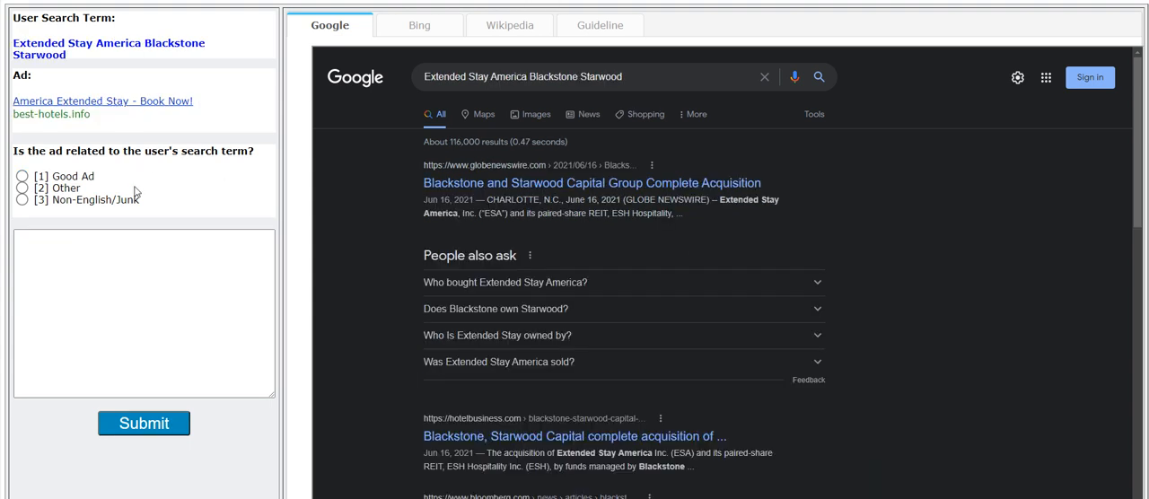
pyautogui.click(22, 176)
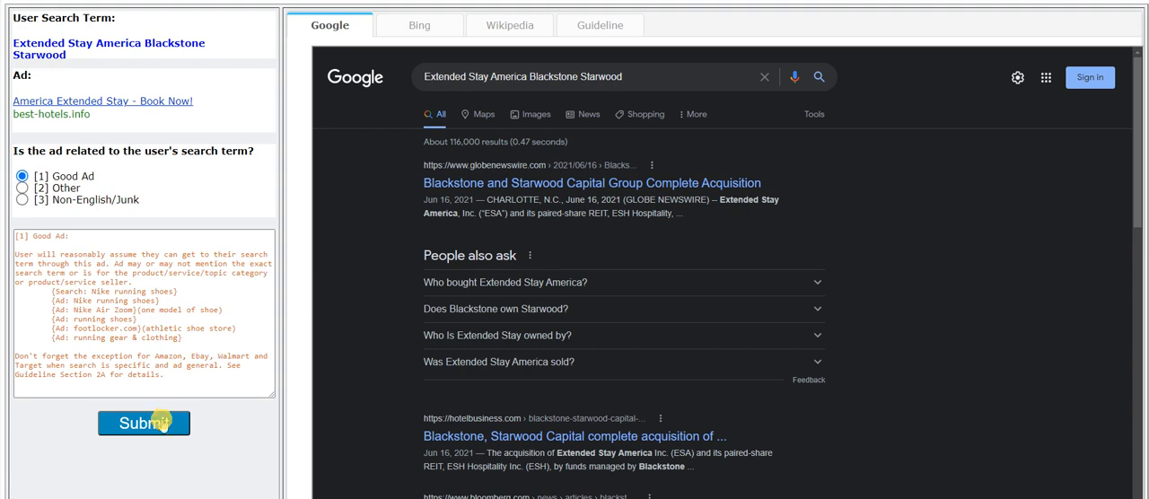
pyautogui.click(144, 424)
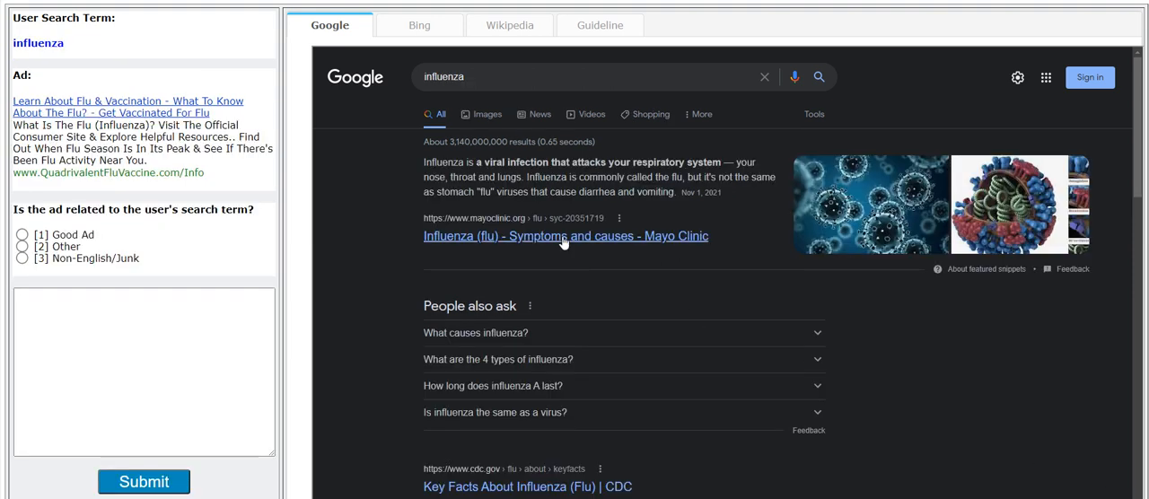
pyautogui.moveTo(215, 248)
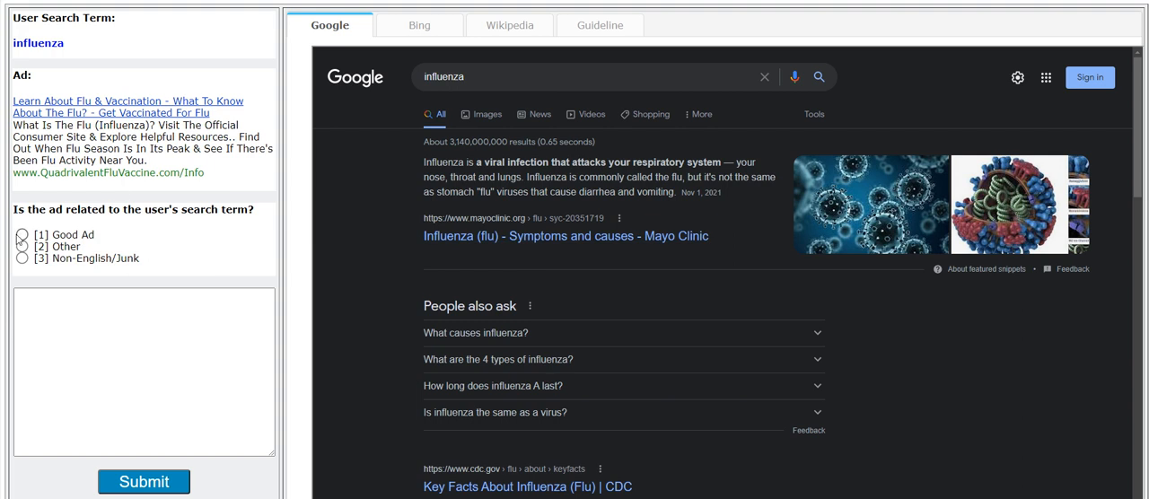
# Judge 'influenza' as Other, submit, and dismiss the incorrect-judgment feedback.
pyautogui.click(21, 248)
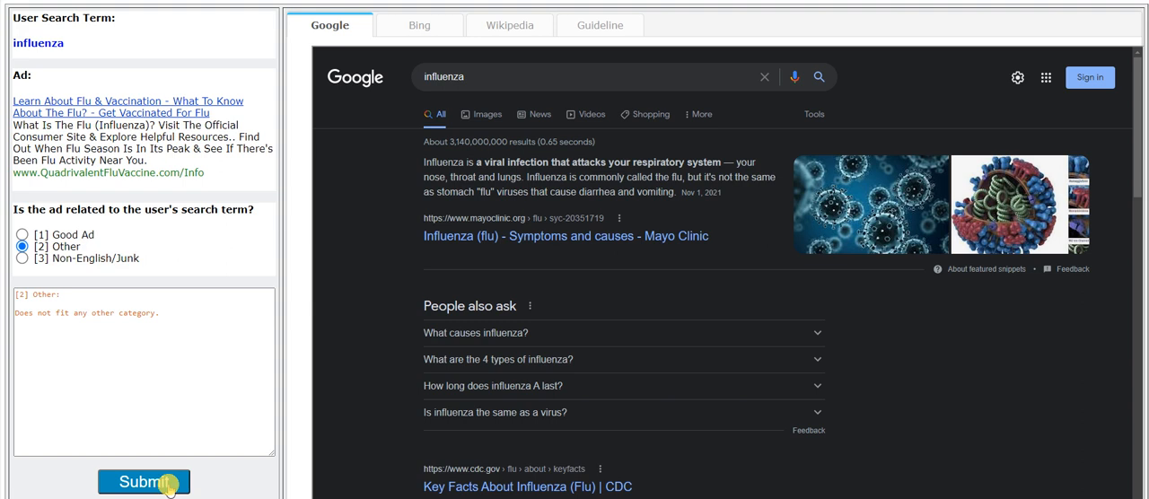
pyautogui.click(143, 481)
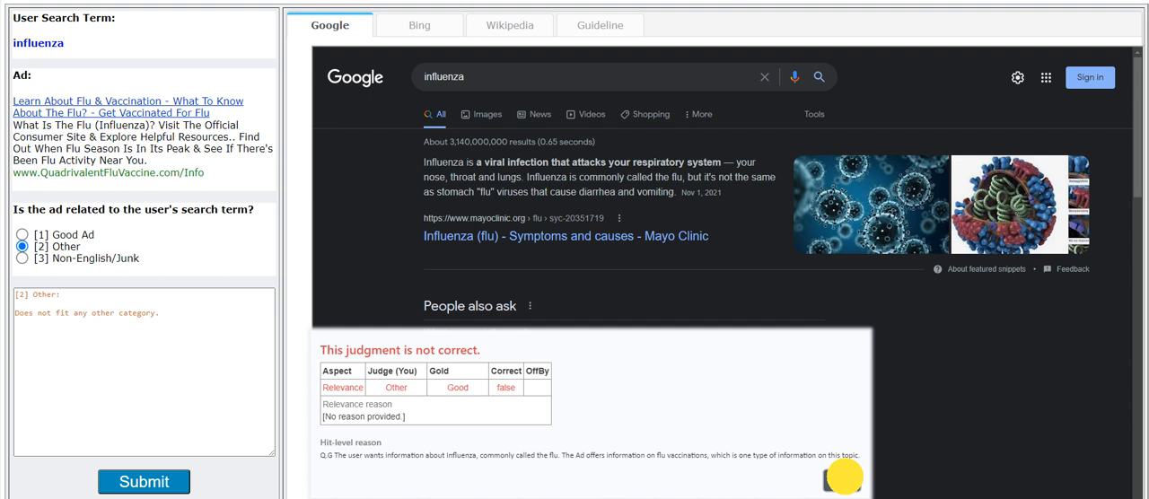
pyautogui.click(143, 481)
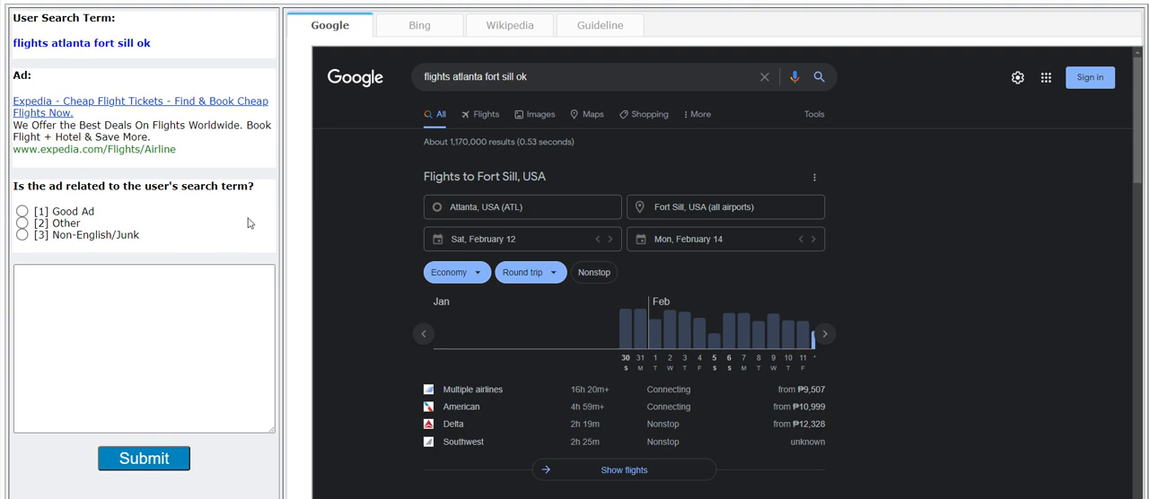
pyautogui.moveTo(194, 140)
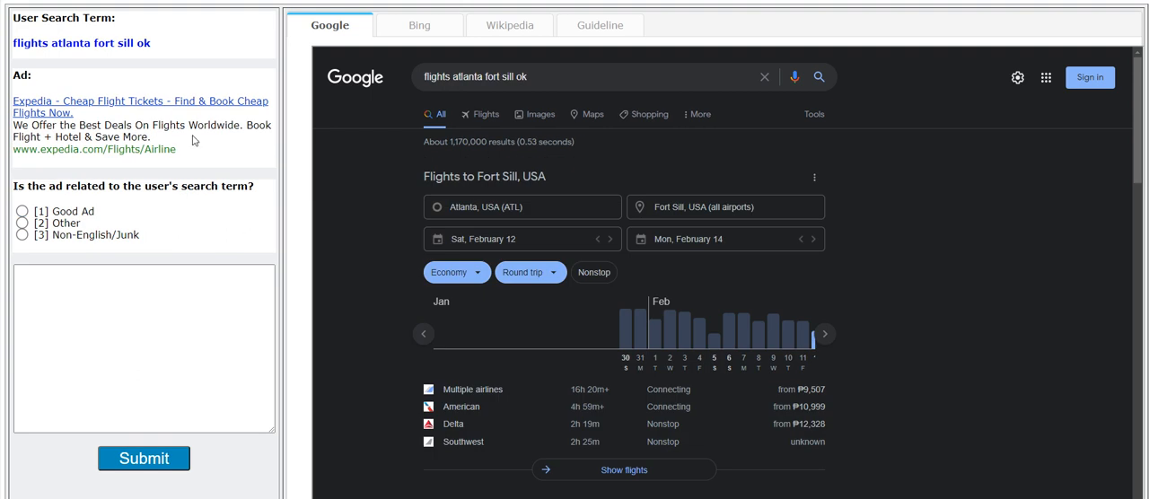
pyautogui.moveTo(192, 140)
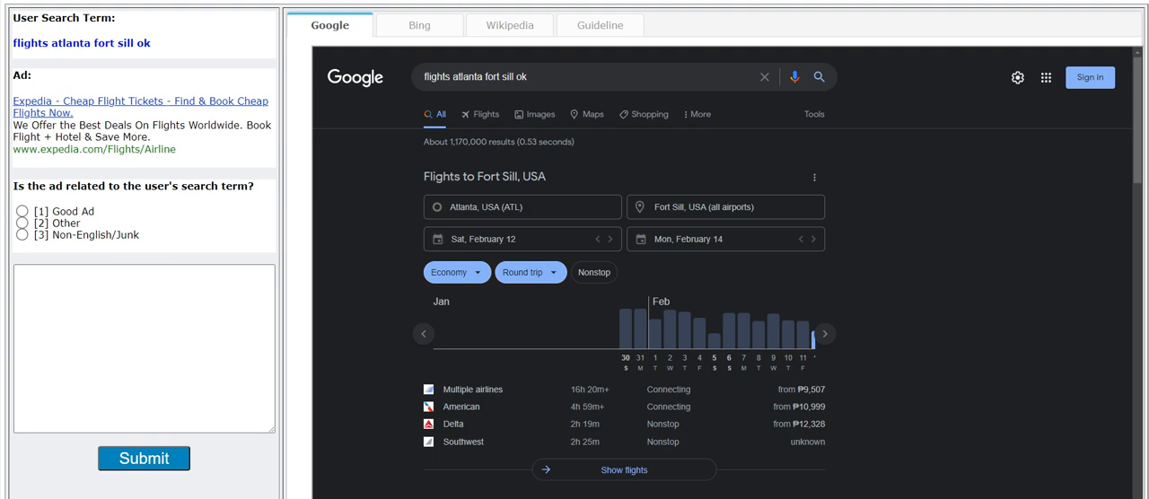
# Judge the fort sill flights ad, dismiss its feedback, and submit the Enterprise Rent-A-Car ad as Good Ad.
pyautogui.click(22, 222)
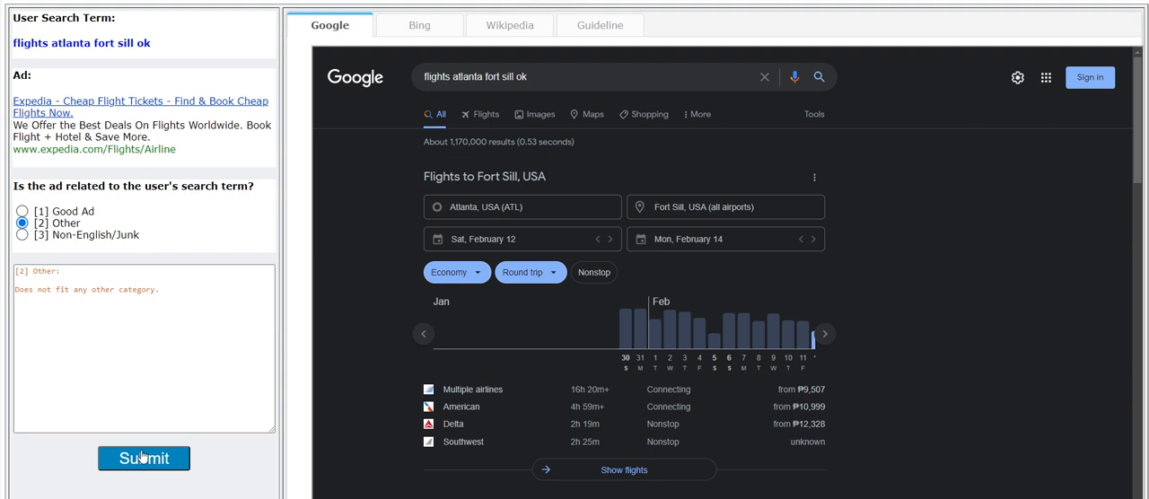
pyautogui.click(143, 458)
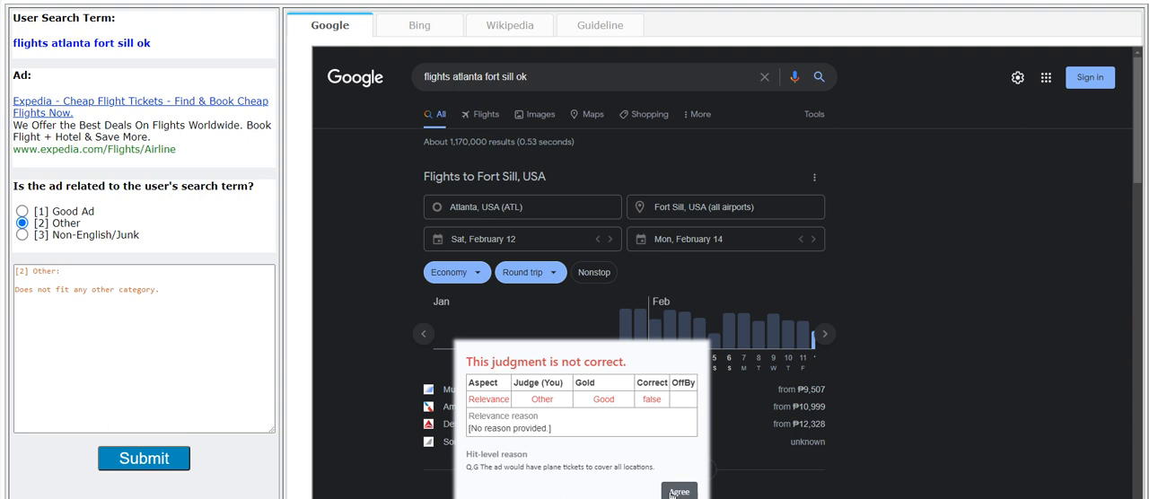
pyautogui.click(679, 492)
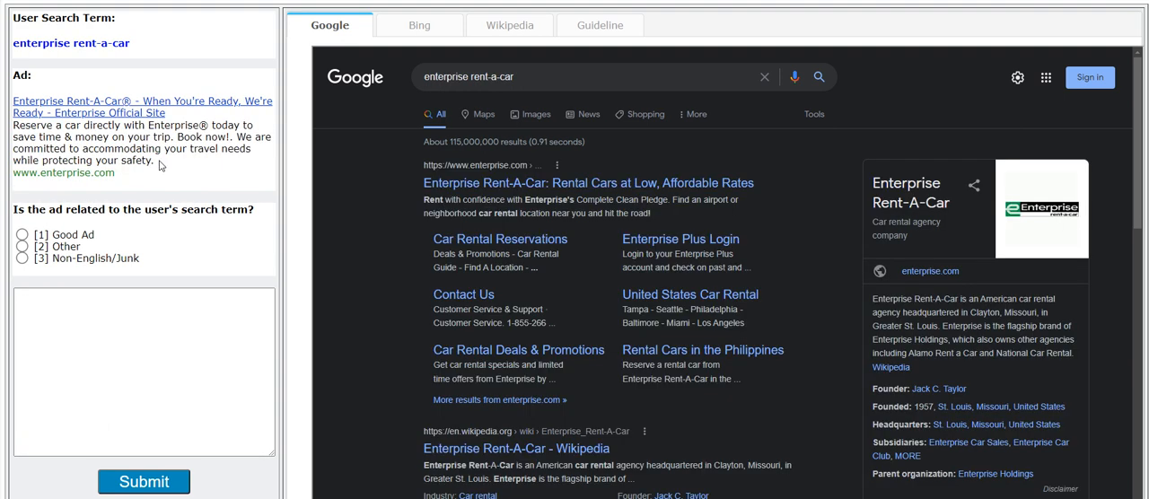
pyautogui.click(22, 234)
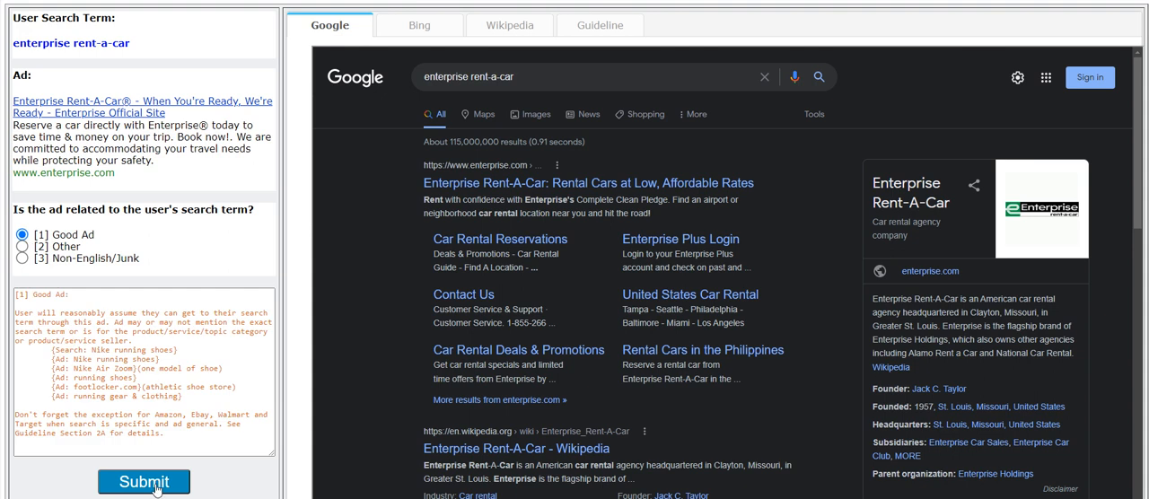
pyautogui.click(144, 481)
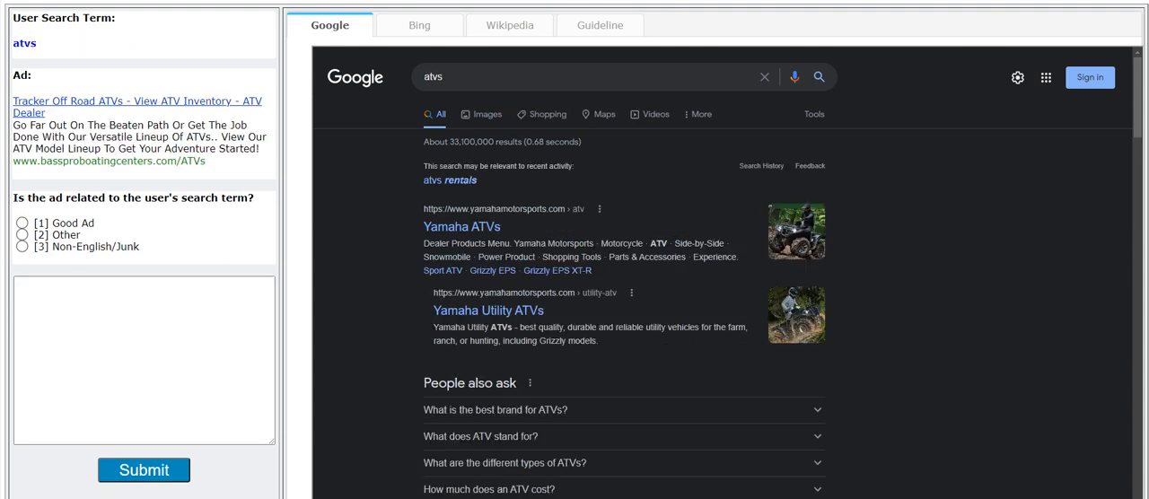
# Judge 'atvs' as Good Ad and 'hepatitis b' as Other, then dismiss the correct-answer feedback.
pyautogui.click(22, 222)
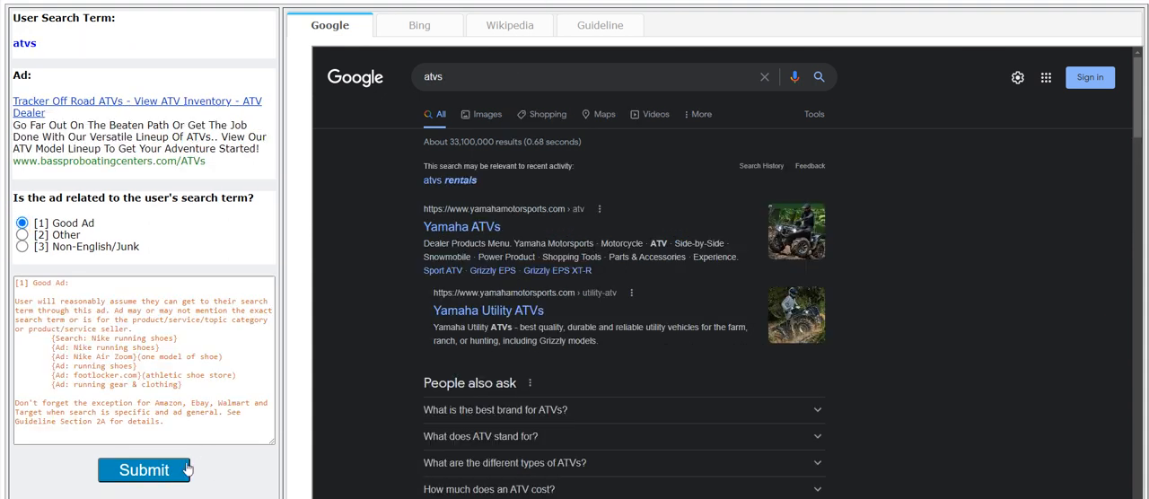
pyautogui.click(144, 470)
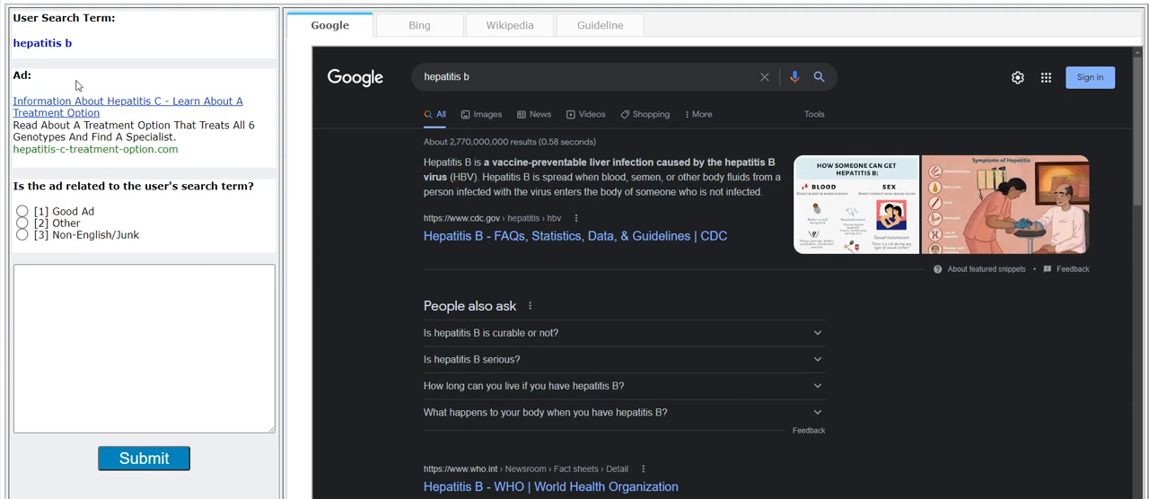
pyautogui.click(22, 223)
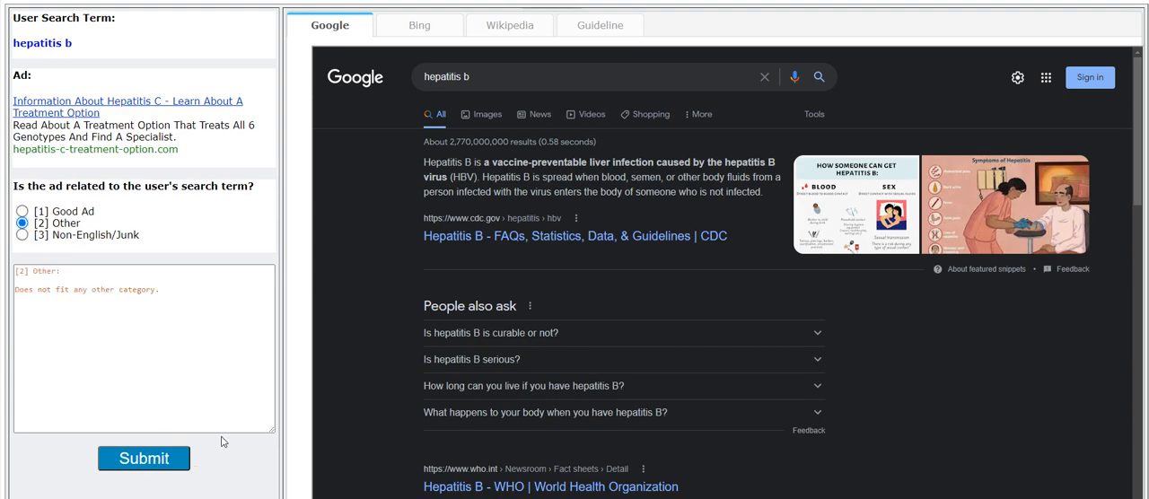
pyautogui.click(143, 458)
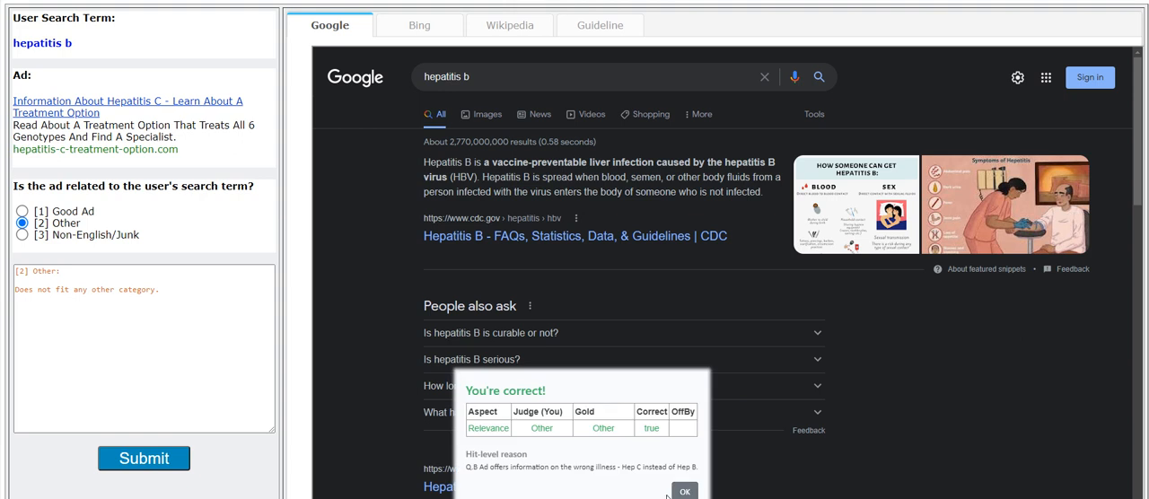
pyautogui.click(684, 492)
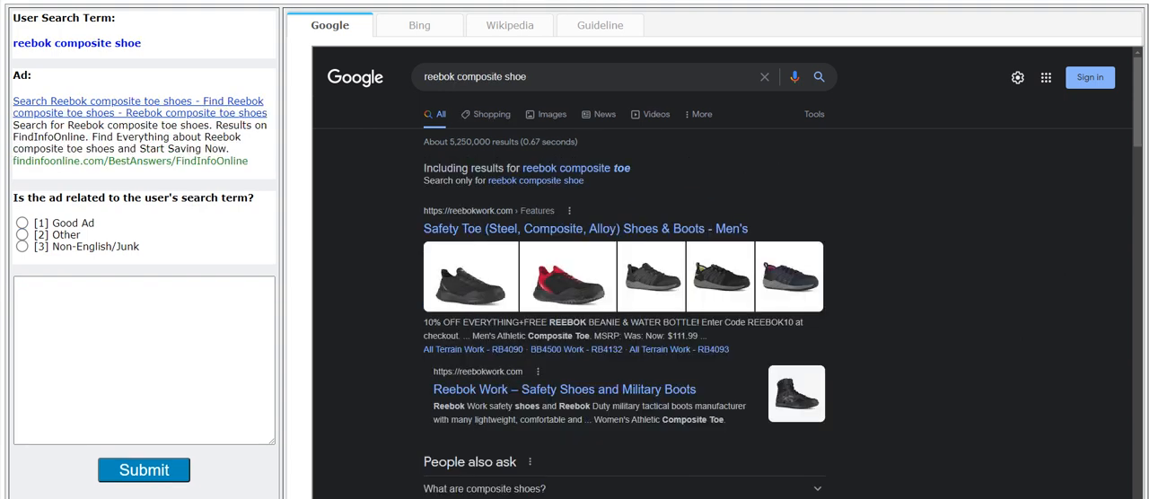
pyautogui.moveTo(140, 194)
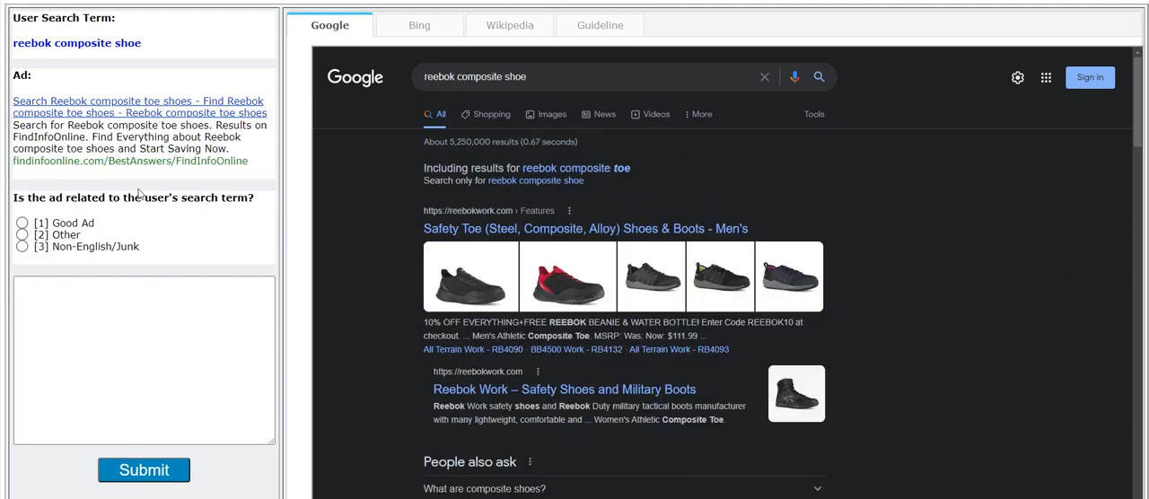
# Submit Good Ad judgments for 'reebok composite shoe' and 'credenza computer desk'.
pyautogui.click(22, 222)
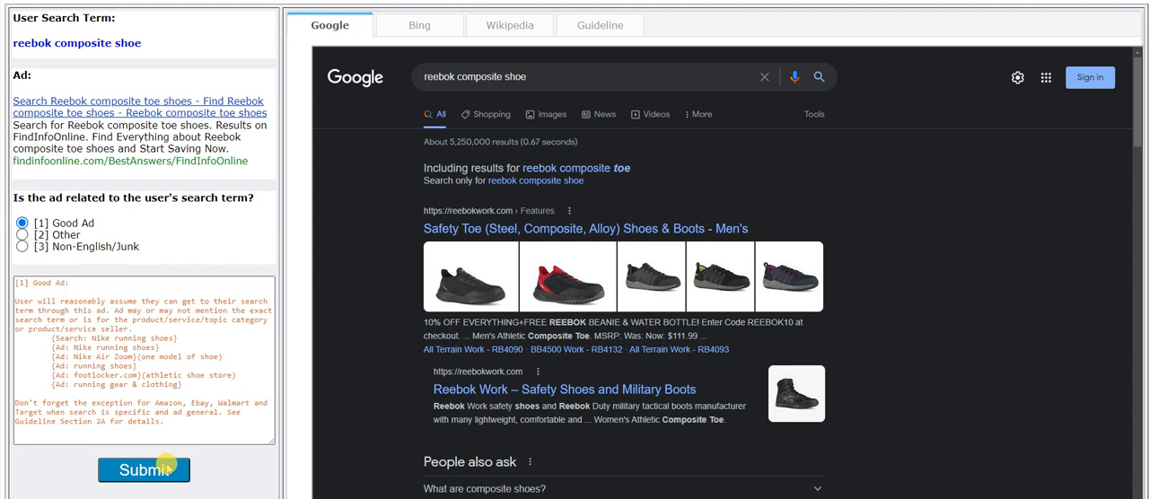
pyautogui.click(144, 470)
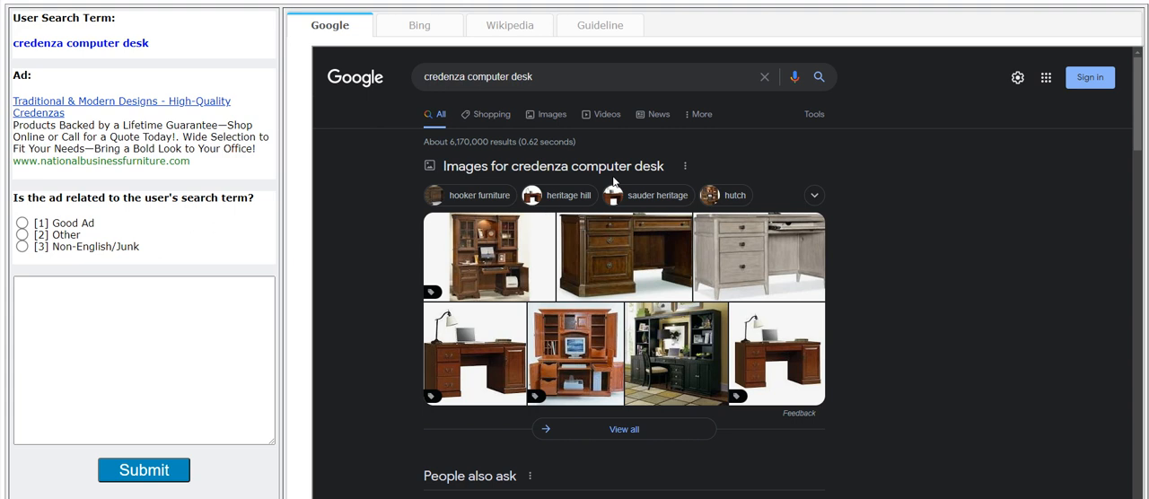
pyautogui.moveTo(614, 183)
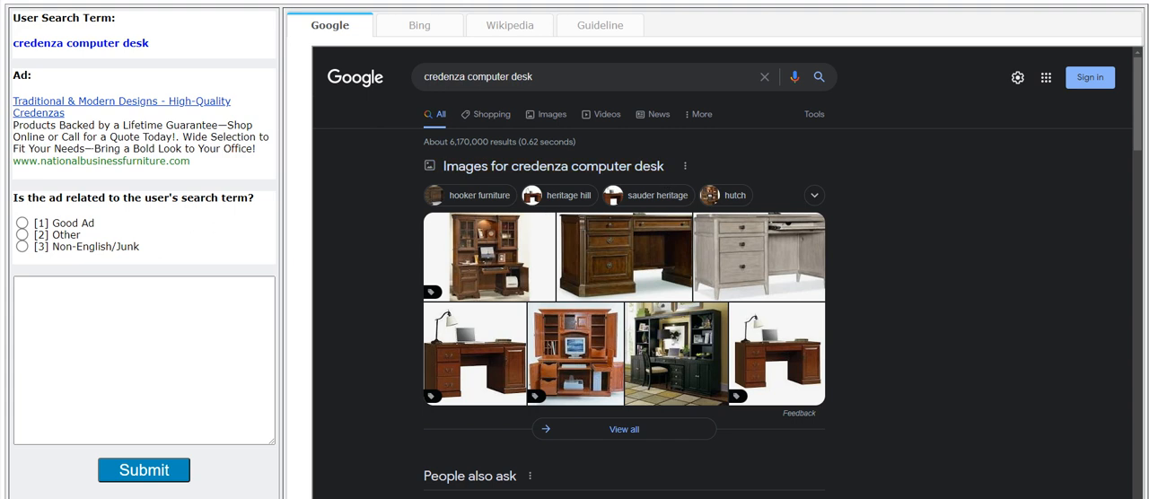
pyautogui.click(22, 222)
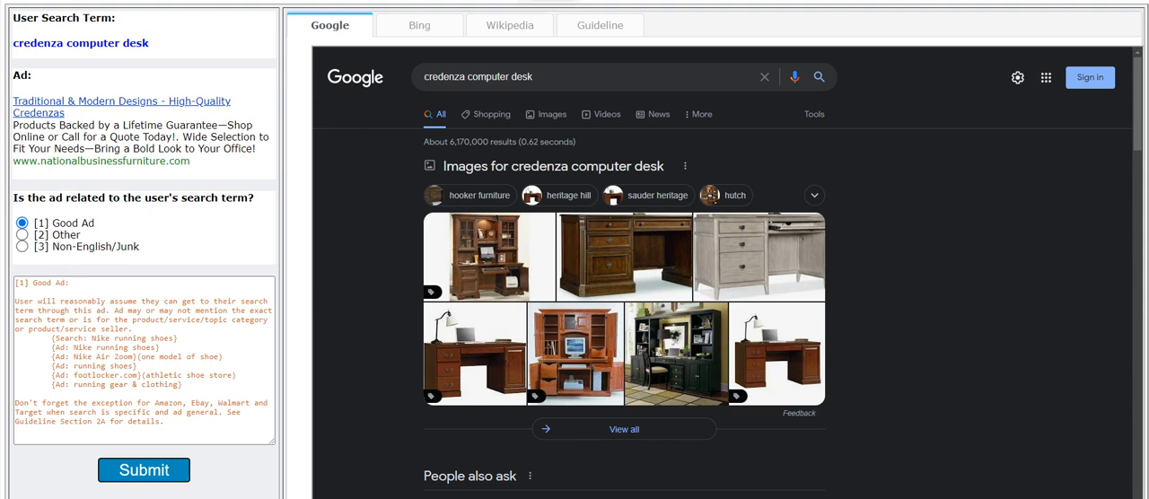
pyautogui.moveTo(453, 395)
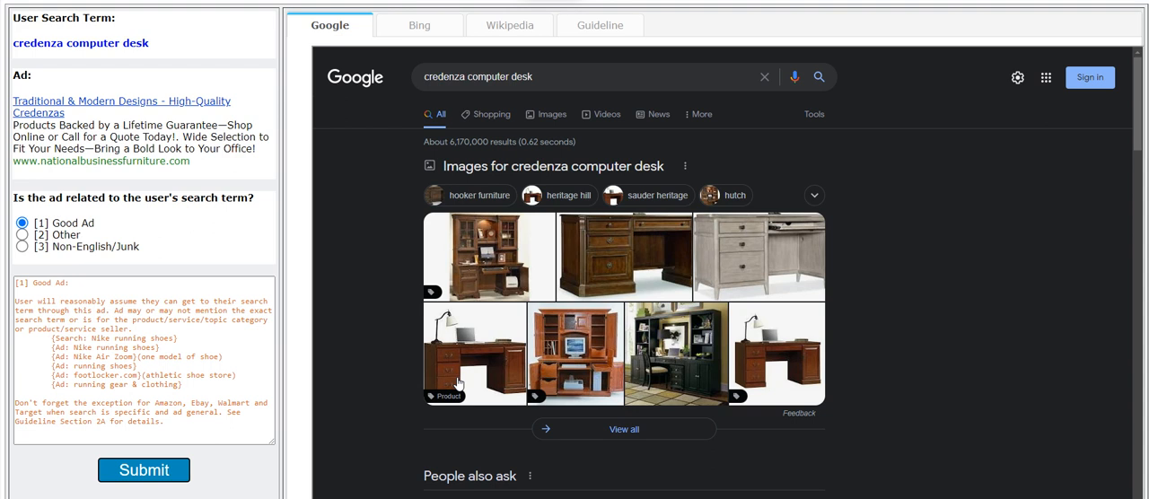
pyautogui.moveTo(458, 386)
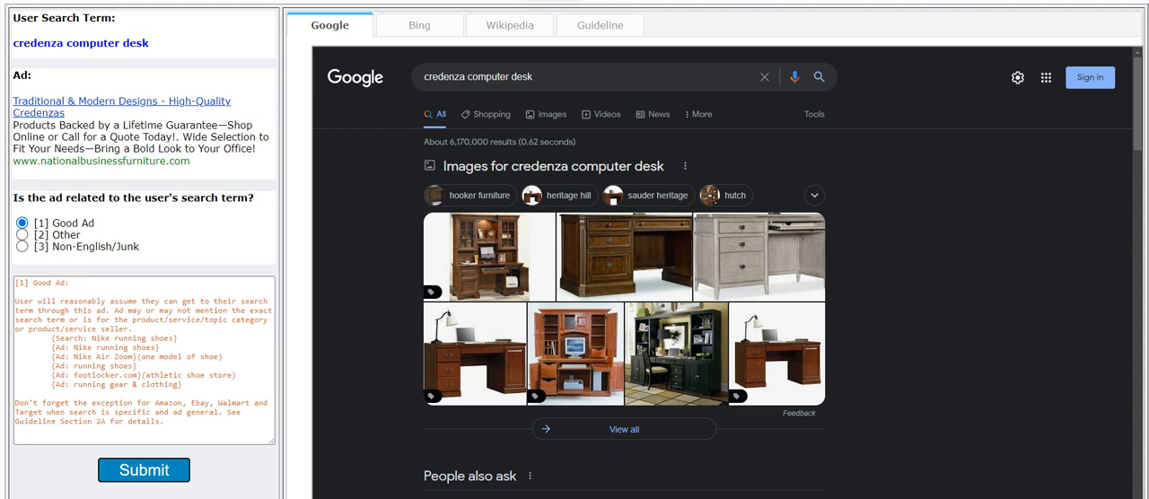
pyautogui.moveTo(255, 216)
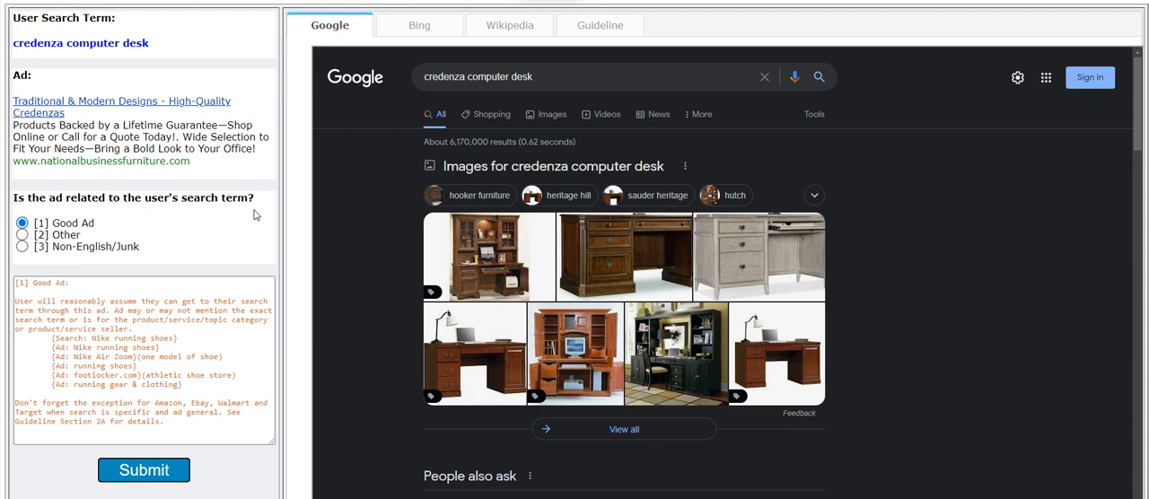
pyautogui.click(144, 471)
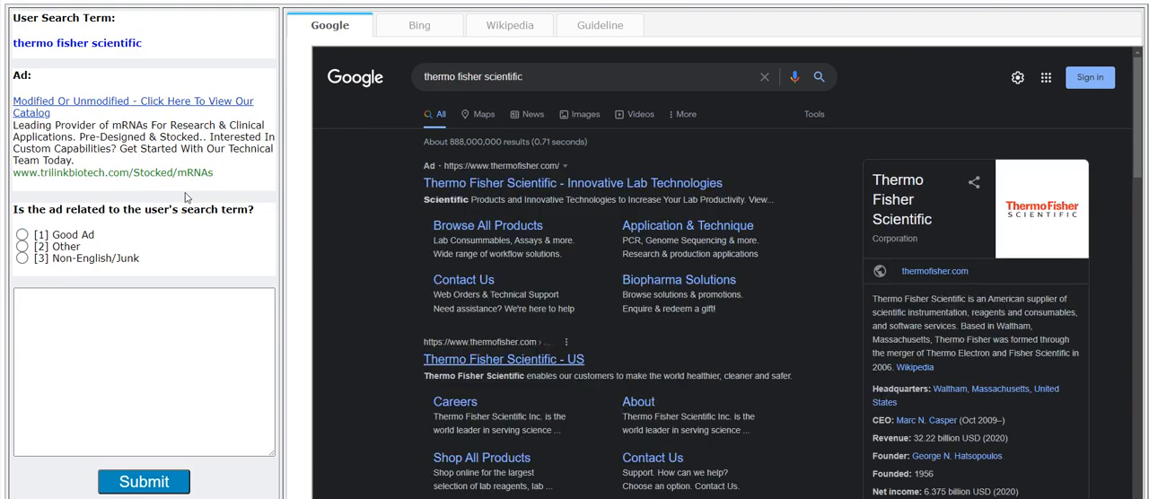
pyautogui.moveTo(176, 119)
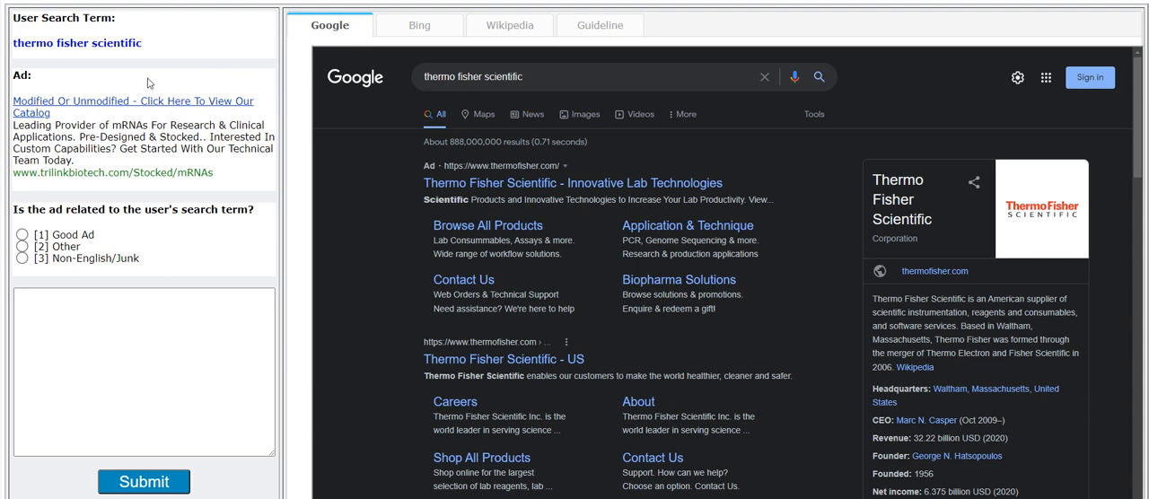
pyautogui.moveTo(145, 64)
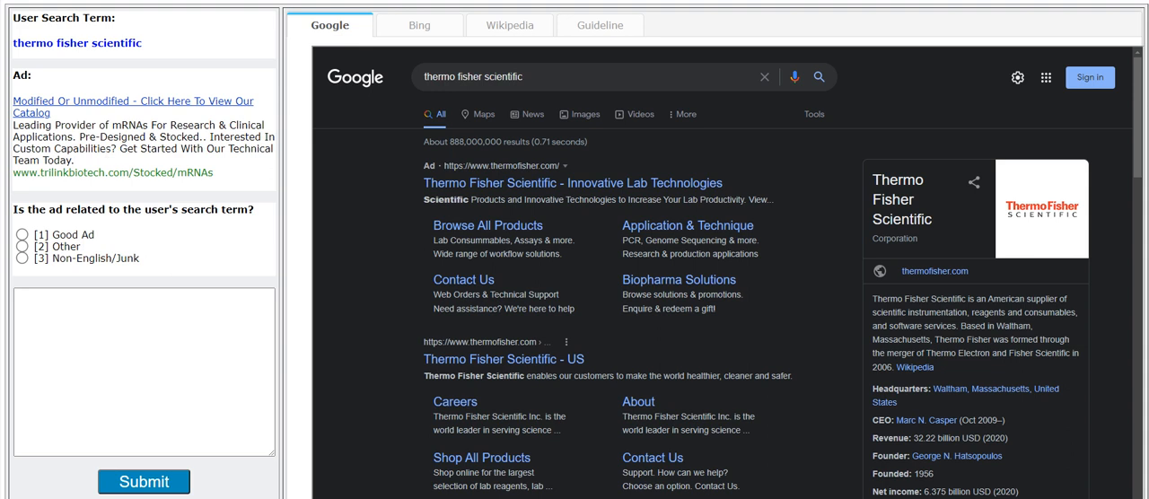
# Submit Other for 'thermo fisher scientific' and Good Ad for 'mohegan sun' and 'royal caribbean', passing qualification.
pyautogui.click(22, 246)
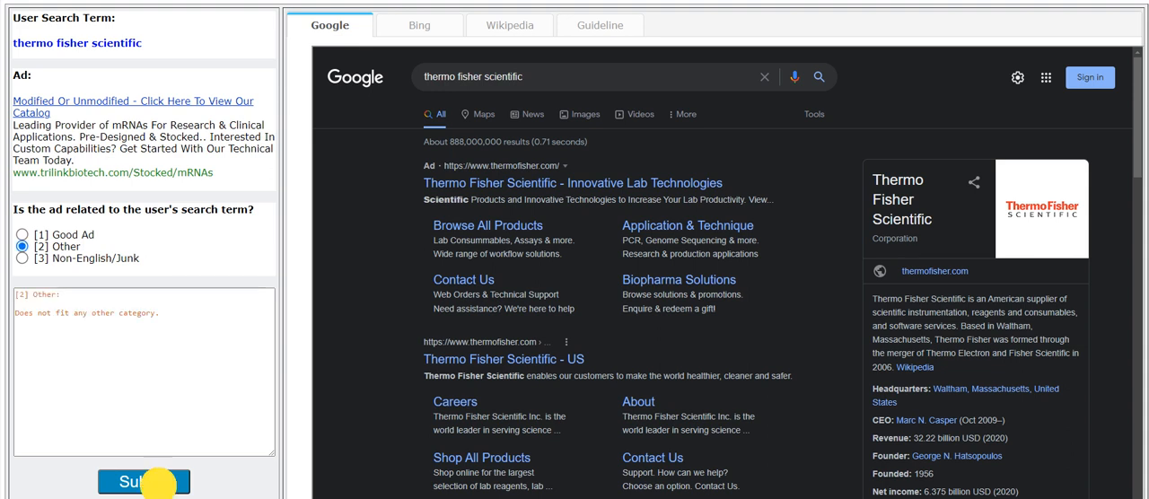
pyautogui.click(144, 481)
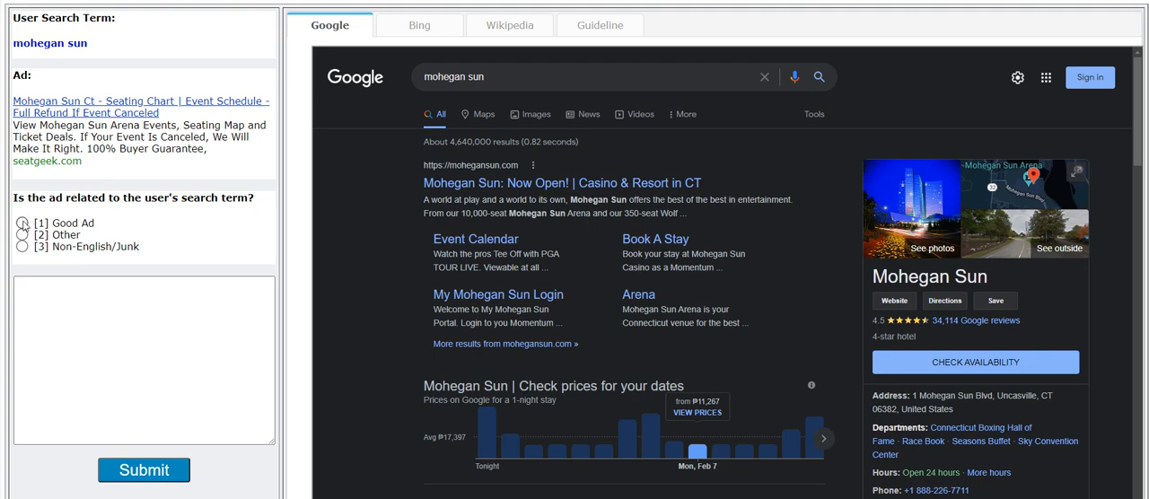
pyautogui.click(21, 222)
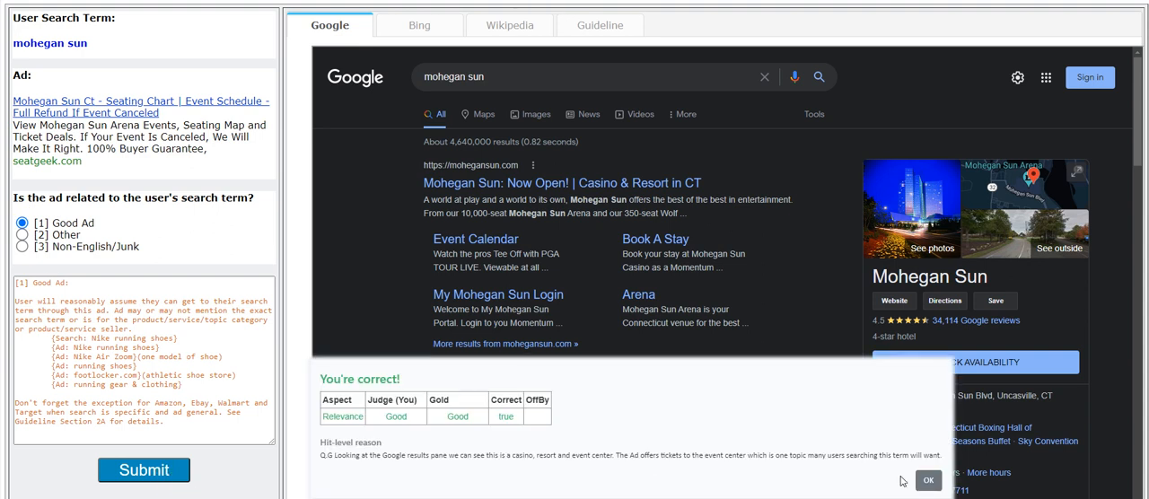
pyautogui.click(928, 479)
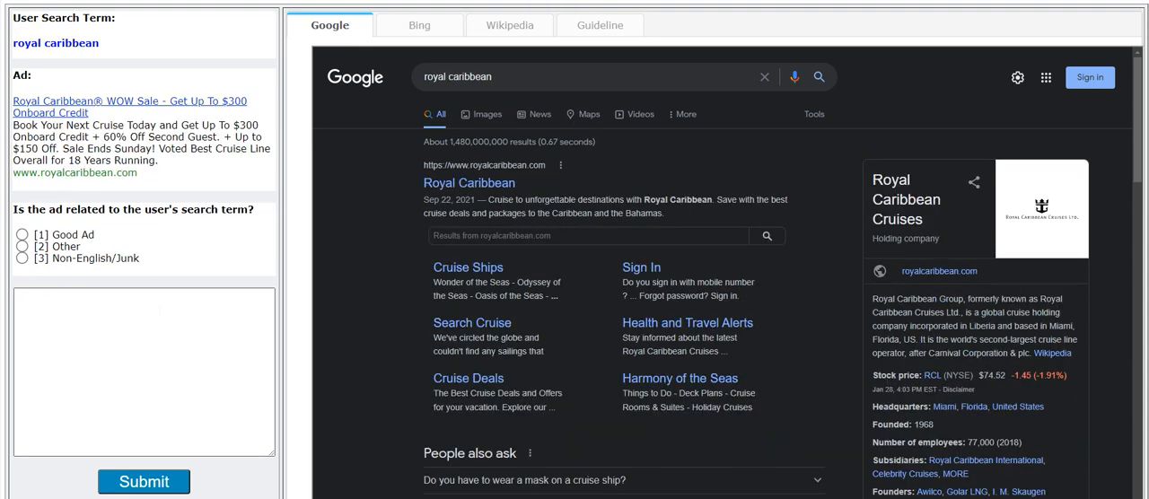
pyautogui.click(22, 234)
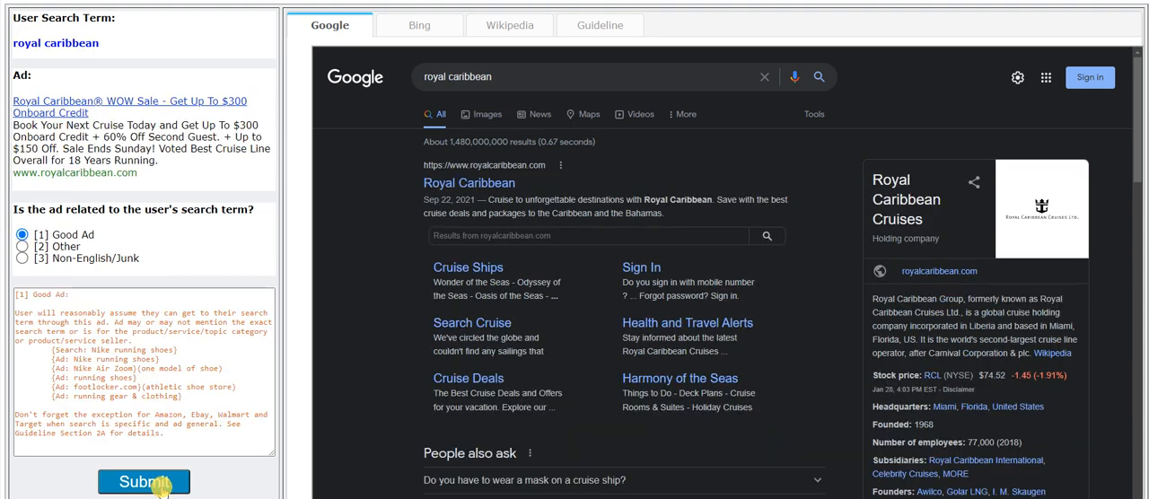
pyautogui.click(144, 481)
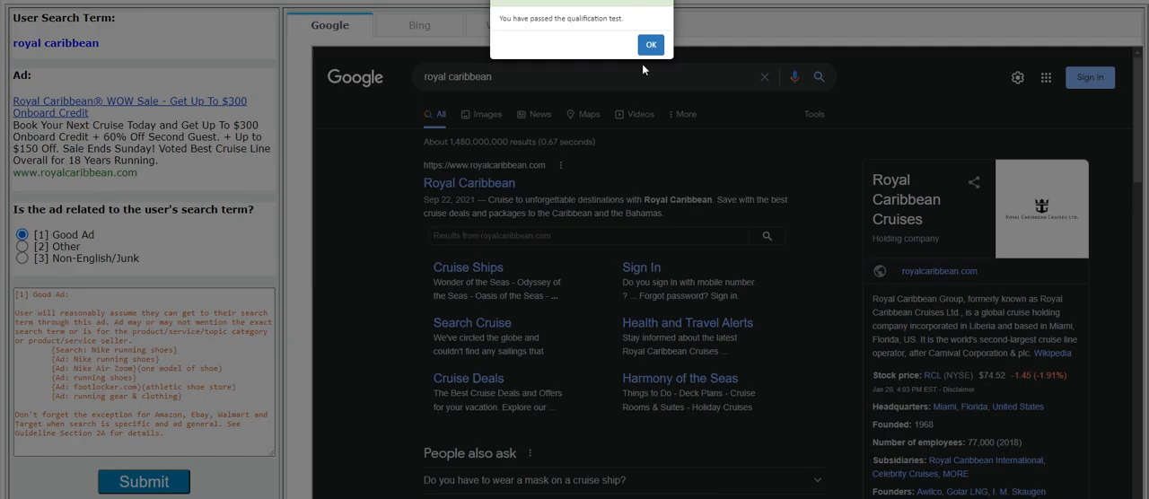
pyautogui.moveTo(645, 86)
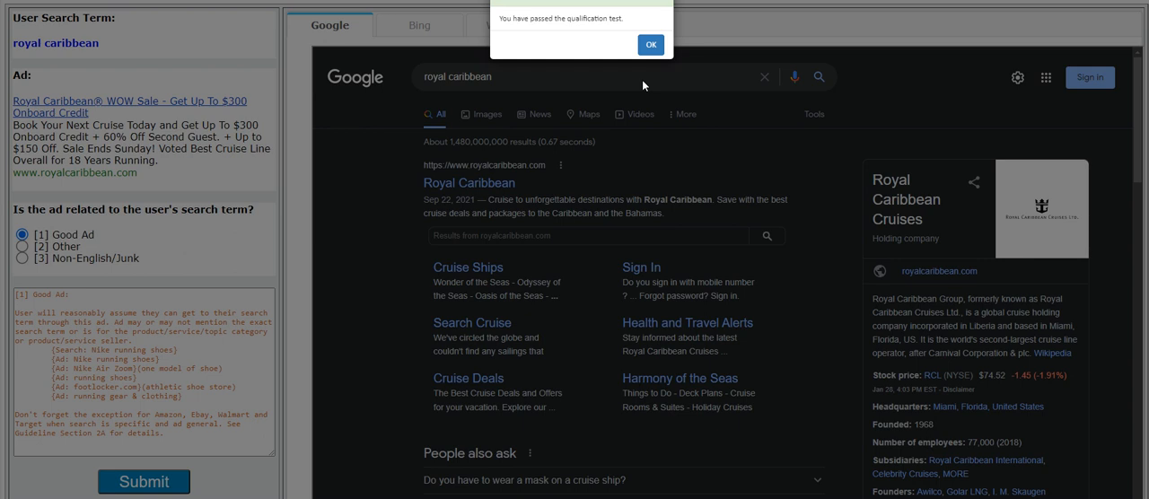
pyautogui.moveTo(661, 45)
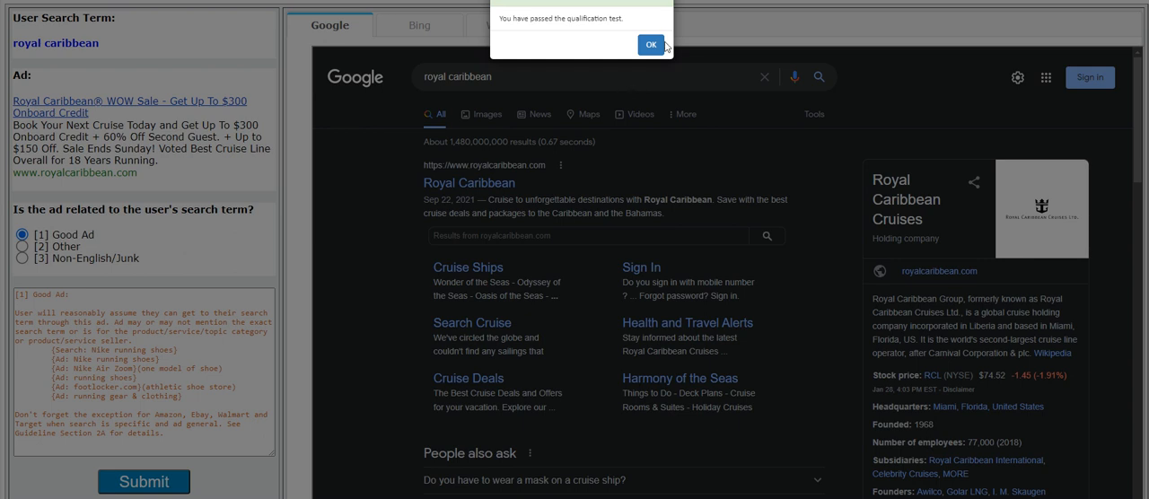